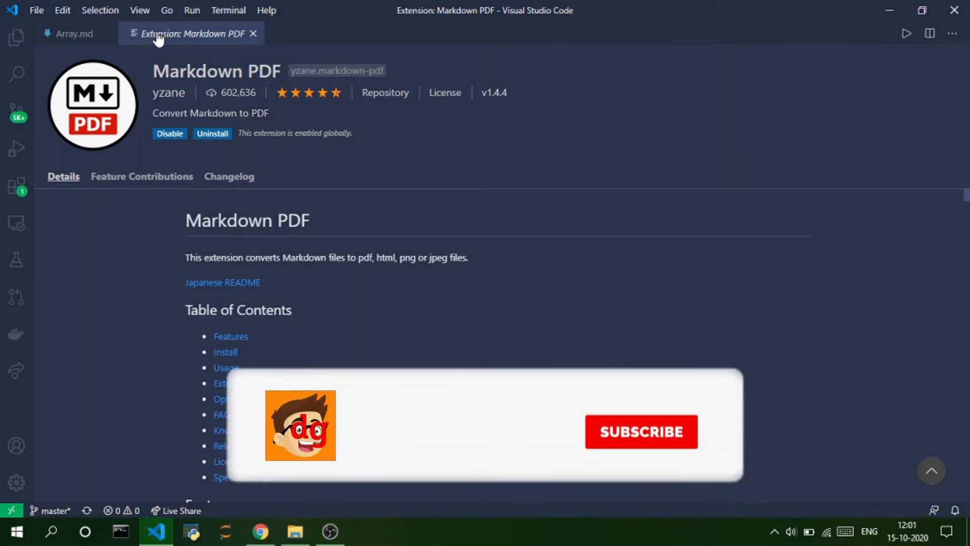
- Scroll through the editor and bring the Array.md tab to the front
{"action": "left_click", "coordinate": [641, 431]}
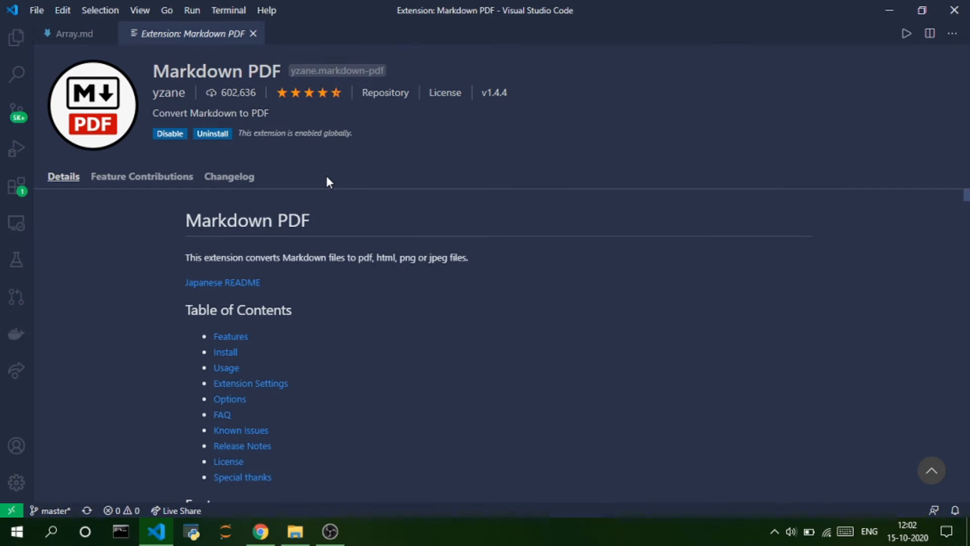
{"action": "mouse_move", "coordinate": [271, 106]}
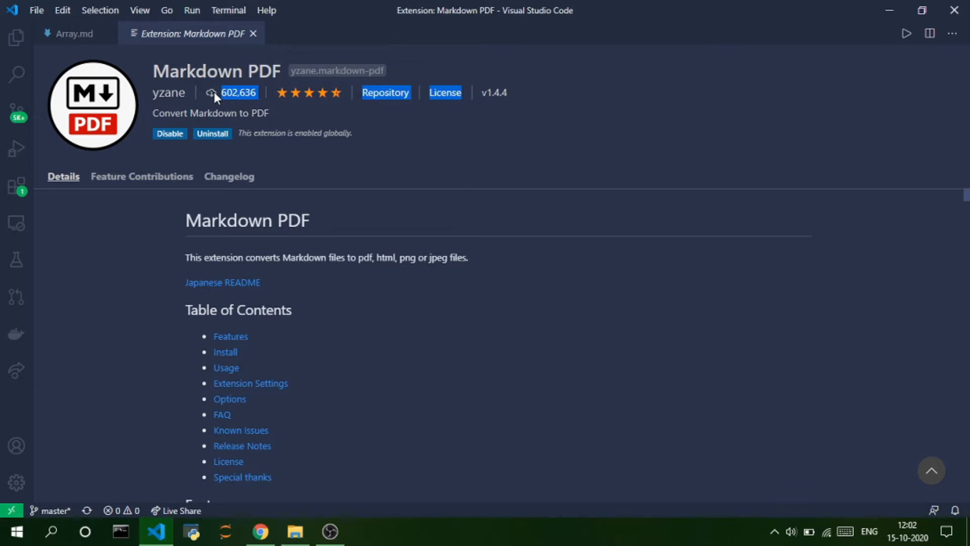
{"action": "mouse_move", "coordinate": [279, 113]}
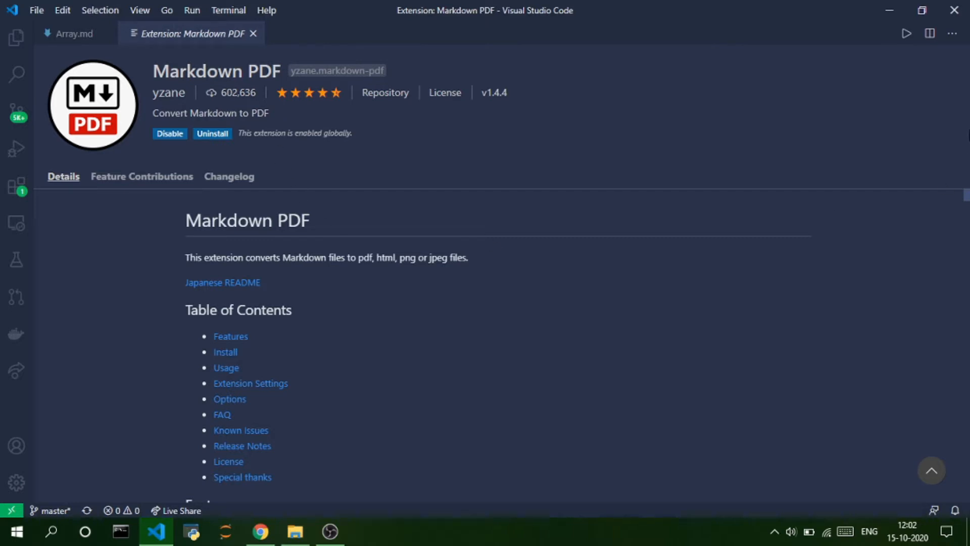
{"action": "scroll", "scroll_direction": "down", "scroll_amount": 3}
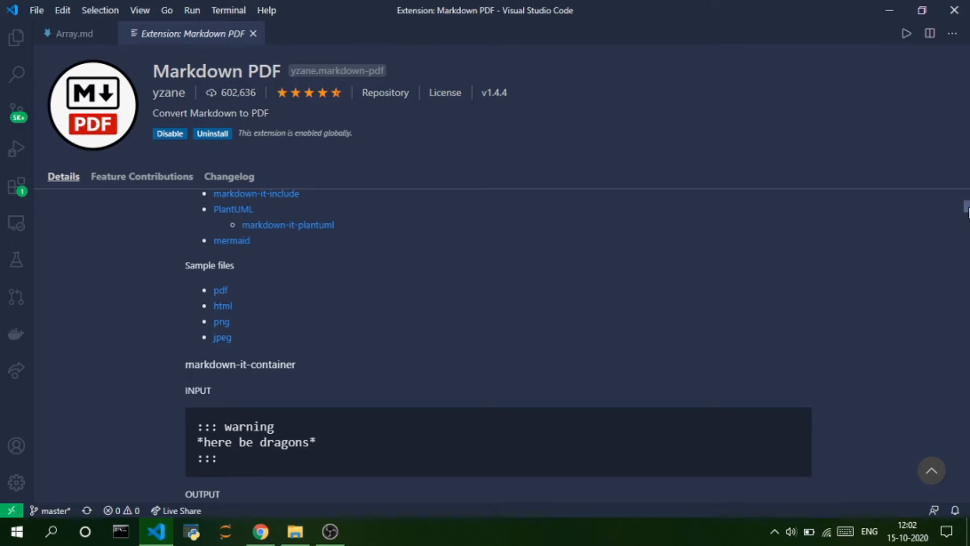
{"action": "scroll", "scroll_direction": "up", "scroll_amount": 3}
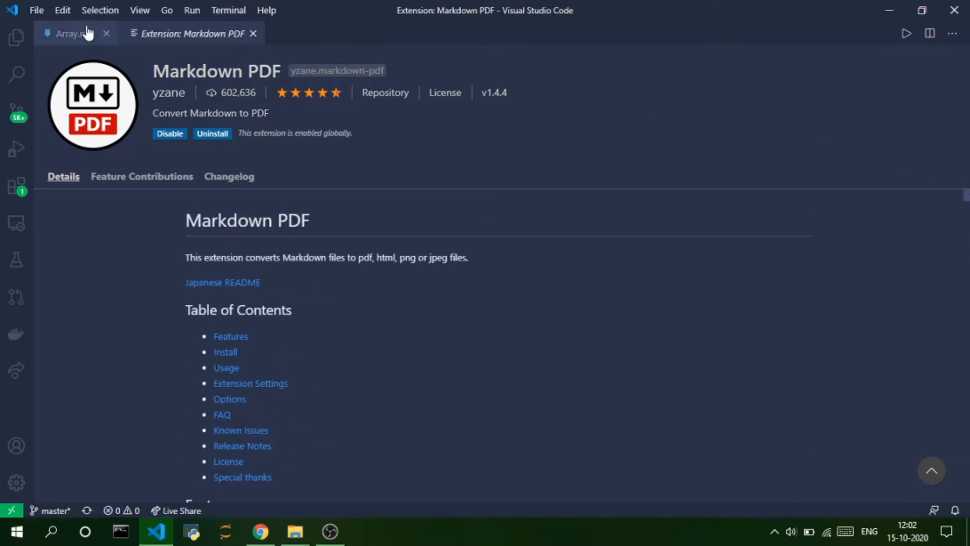
{"action": "left_click", "coordinate": [68, 33]}
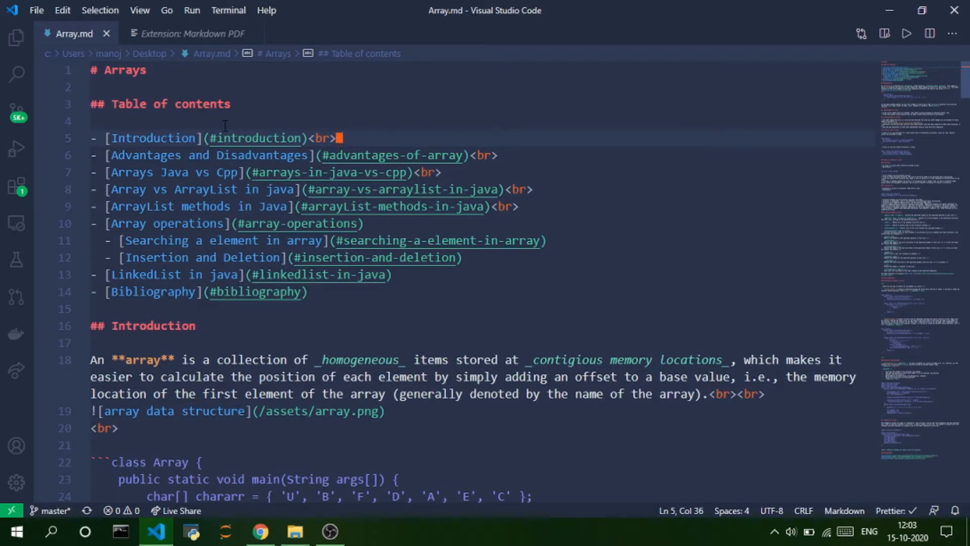
- Create a new file and save it to the Desktop as Untitled-1.md
{"action": "key", "text": "ctrl+n"}
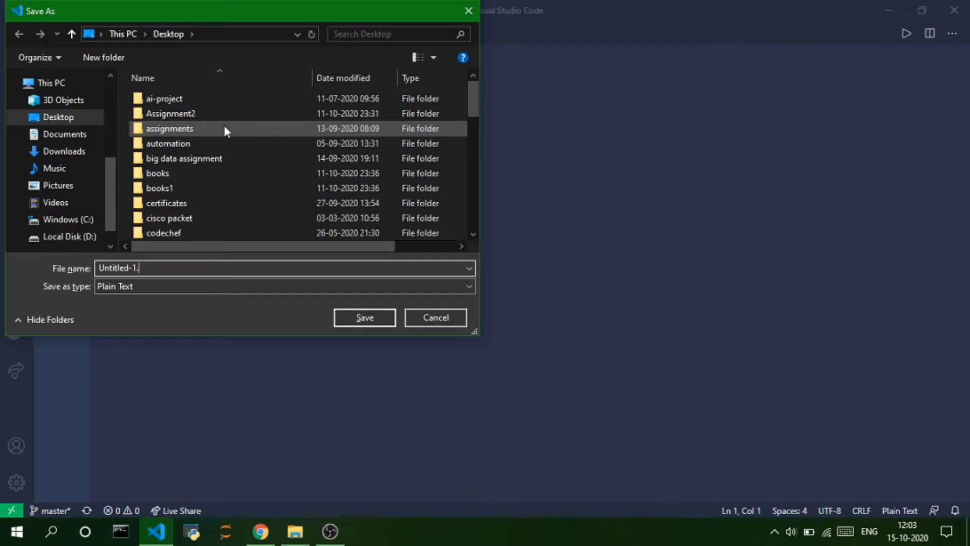
{"action": "type", "text": "md"}
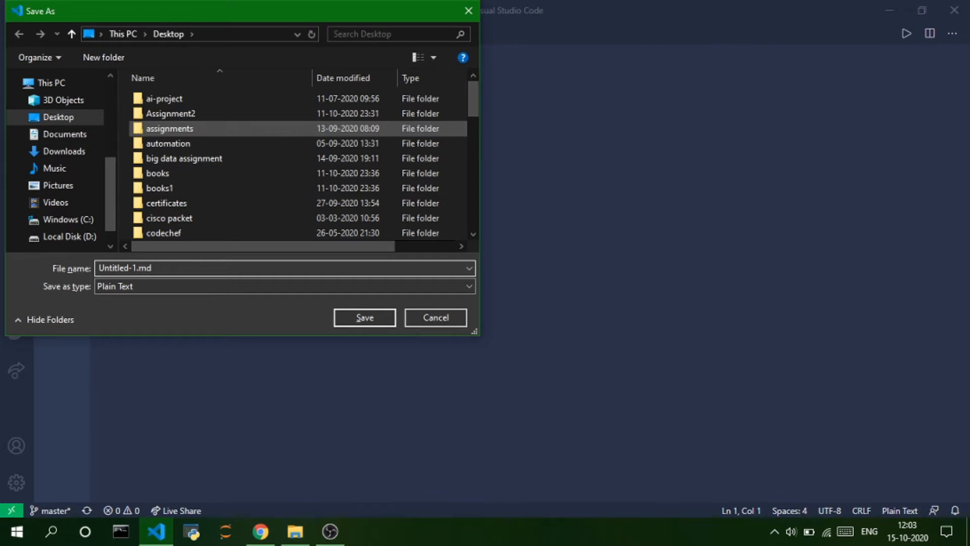
{"action": "left_click", "coordinate": [363, 317]}
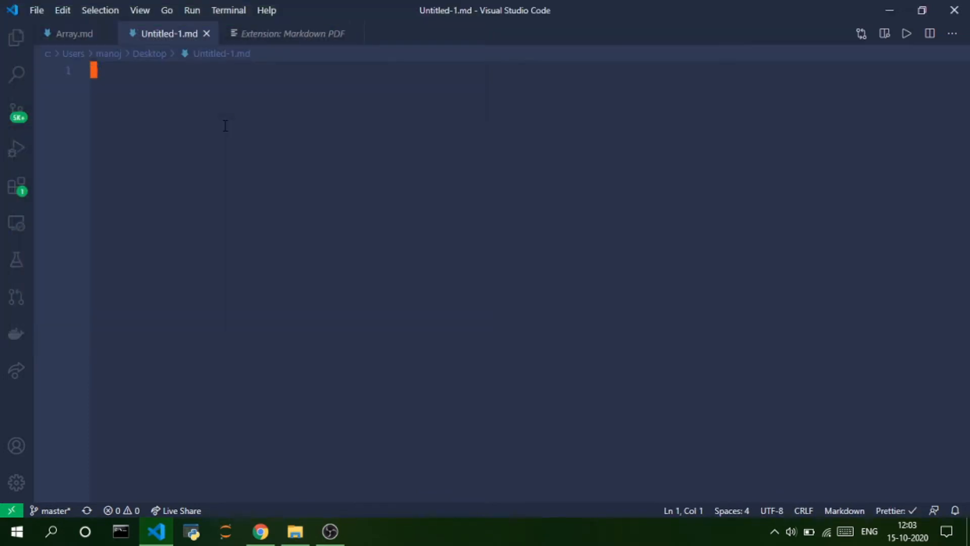
{"action": "left_click", "coordinate": [73, 33]}
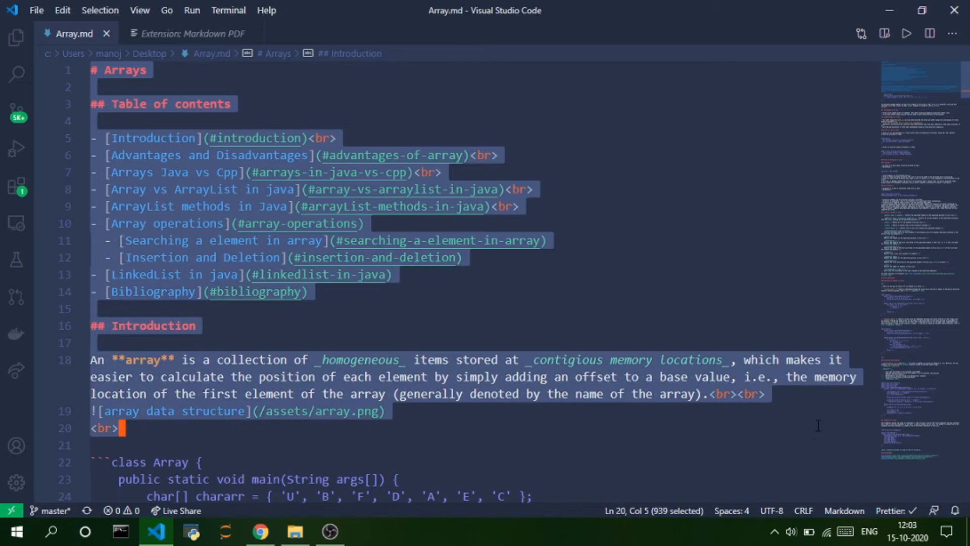
- Deselect the text in Array.md and bring up the Markdown Guide in the browser
{"action": "left_click", "coordinate": [546, 240]}
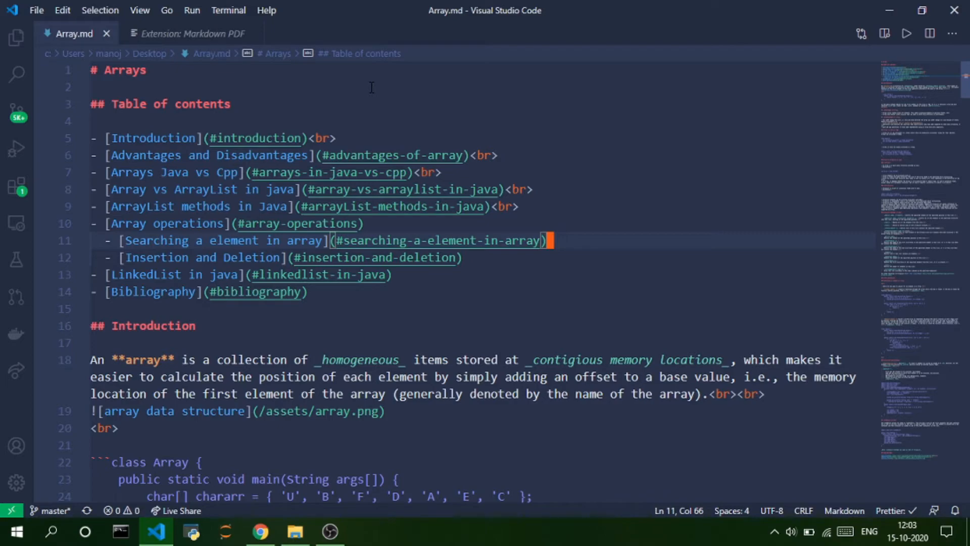
{"action": "left_click", "coordinate": [259, 531]}
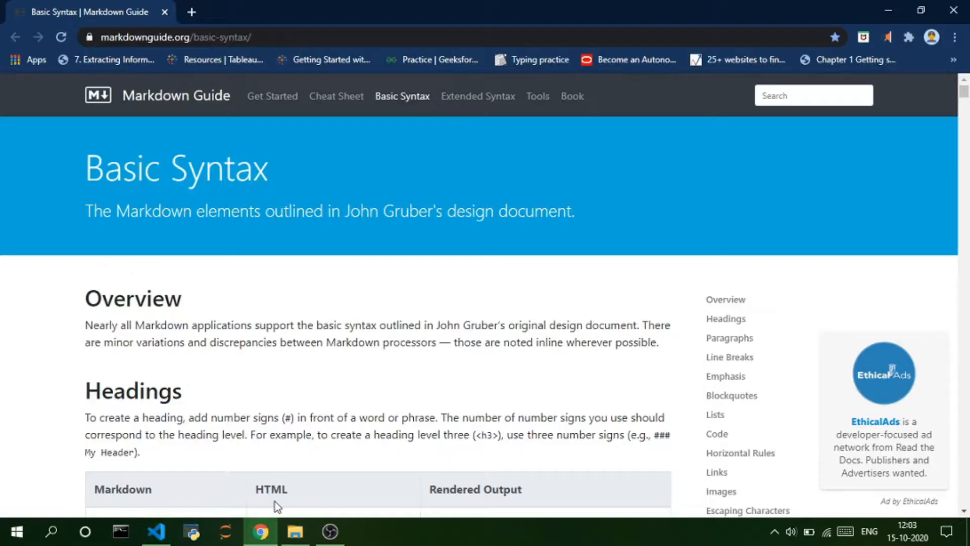
- Scroll down to the Headings and Alternate Syntax tables, then return to Array.md
{"action": "scroll", "scroll_direction": "down", "scroll_amount": 3}
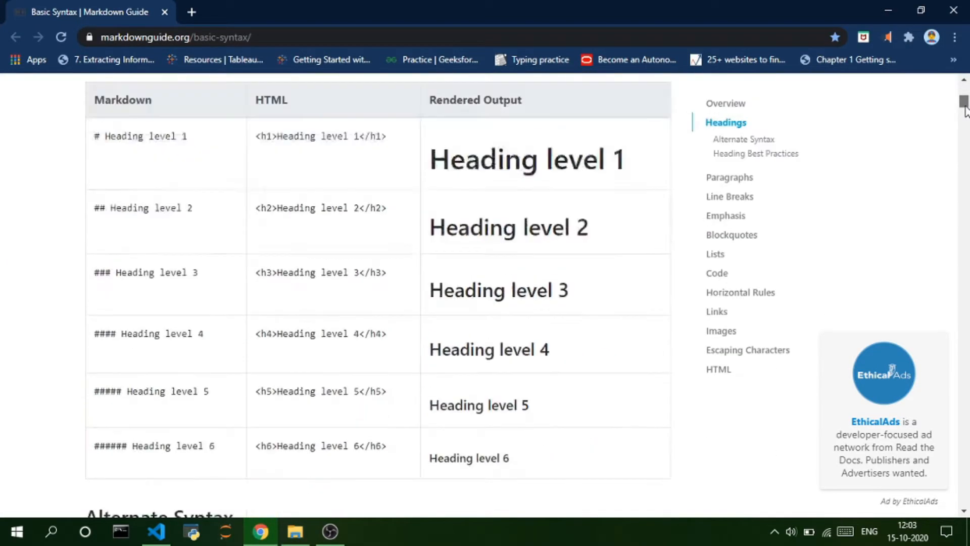
{"action": "scroll", "scroll_direction": "down", "scroll_amount": 3}
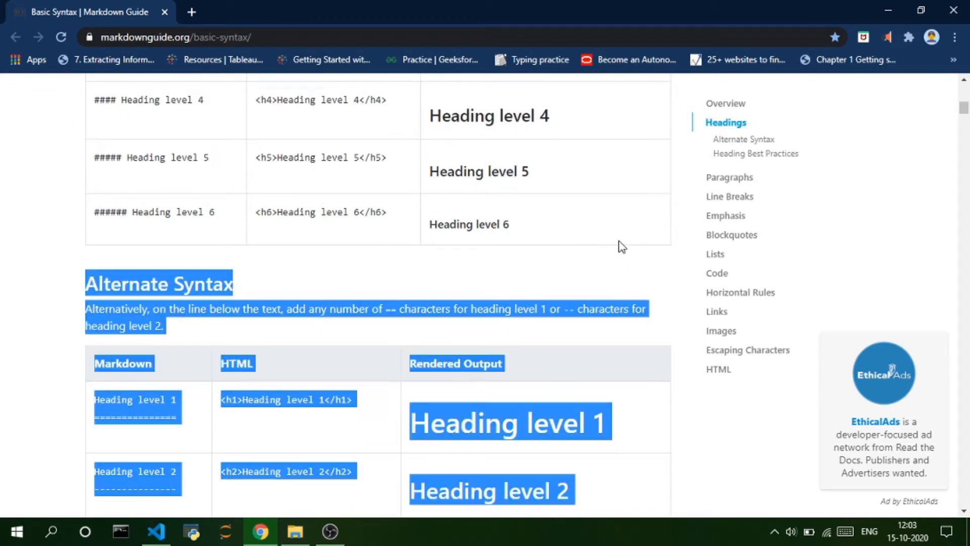
{"action": "left_click", "coordinate": [156, 531]}
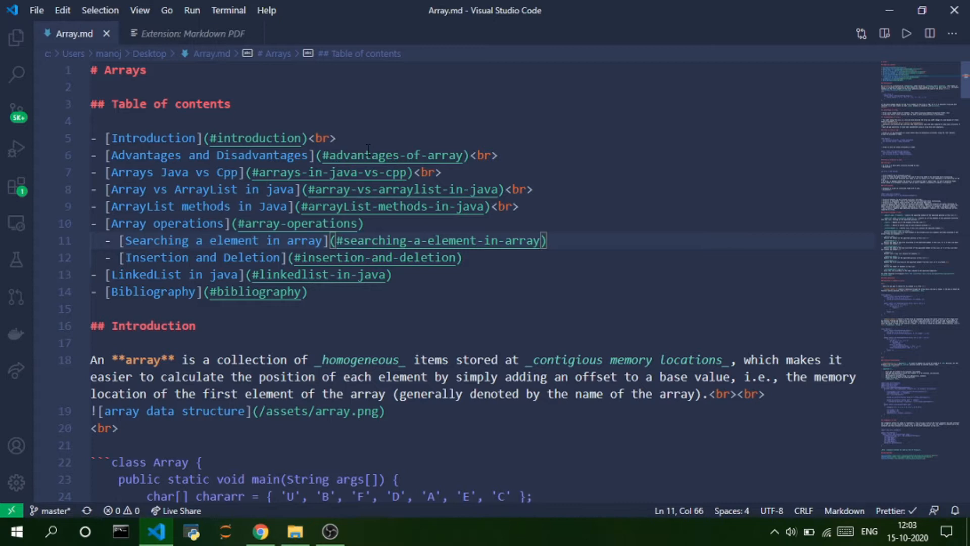
{"action": "mouse_move", "coordinate": [448, 86]}
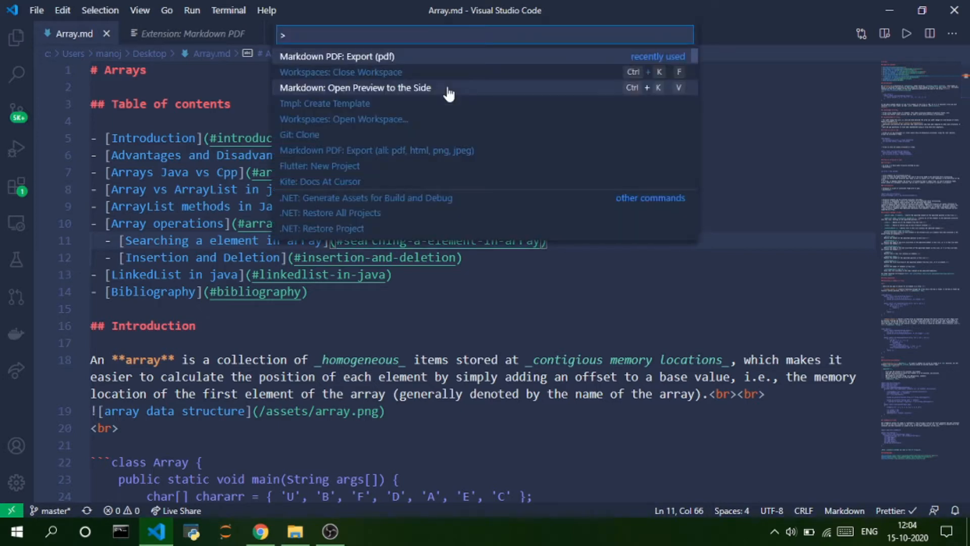
{"action": "mouse_move", "coordinate": [426, 66]}
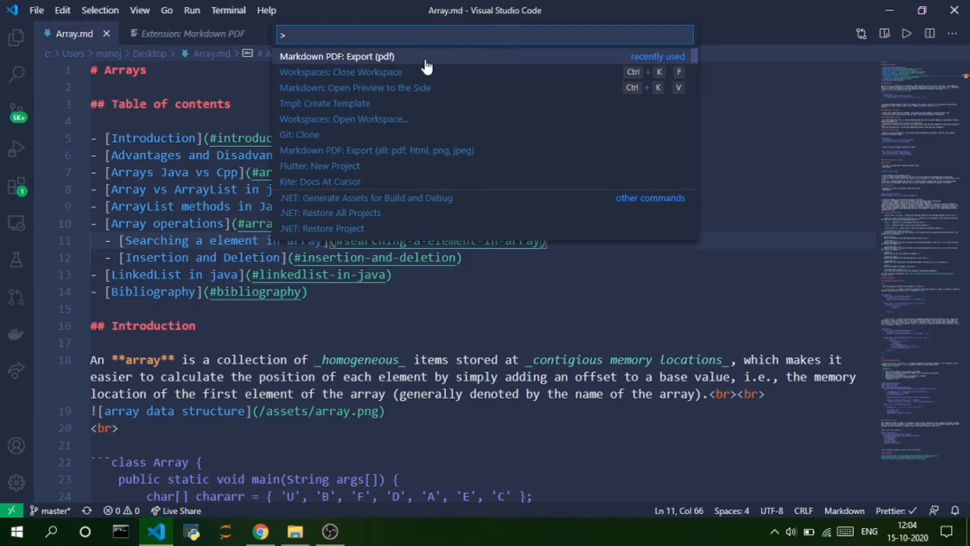
{"action": "mouse_move", "coordinate": [393, 88]}
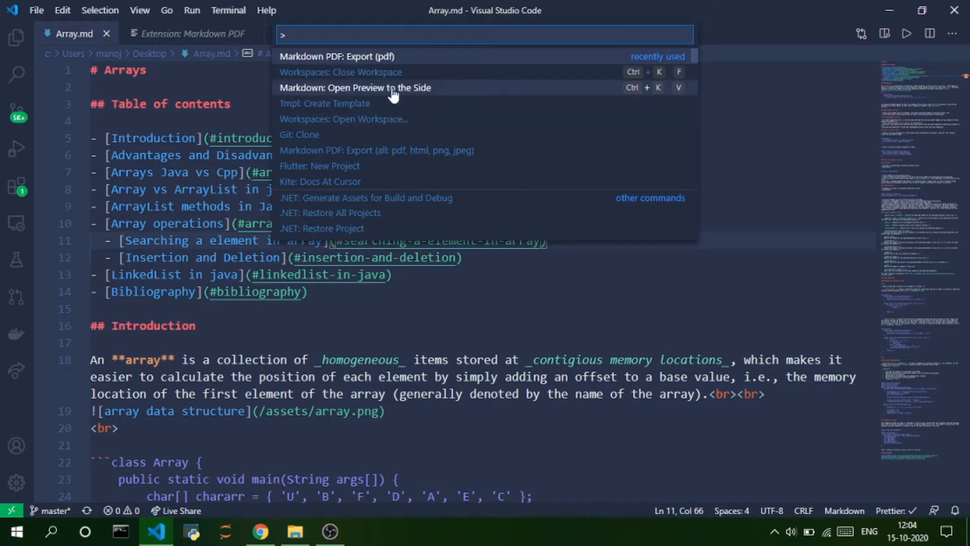
{"action": "mouse_move", "coordinate": [377, 118]}
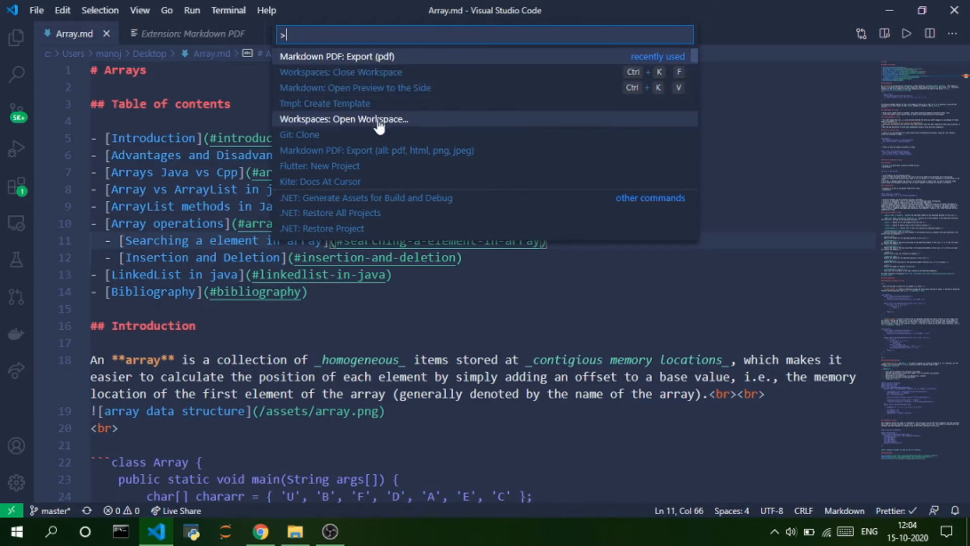
{"action": "mouse_move", "coordinate": [364, 77]}
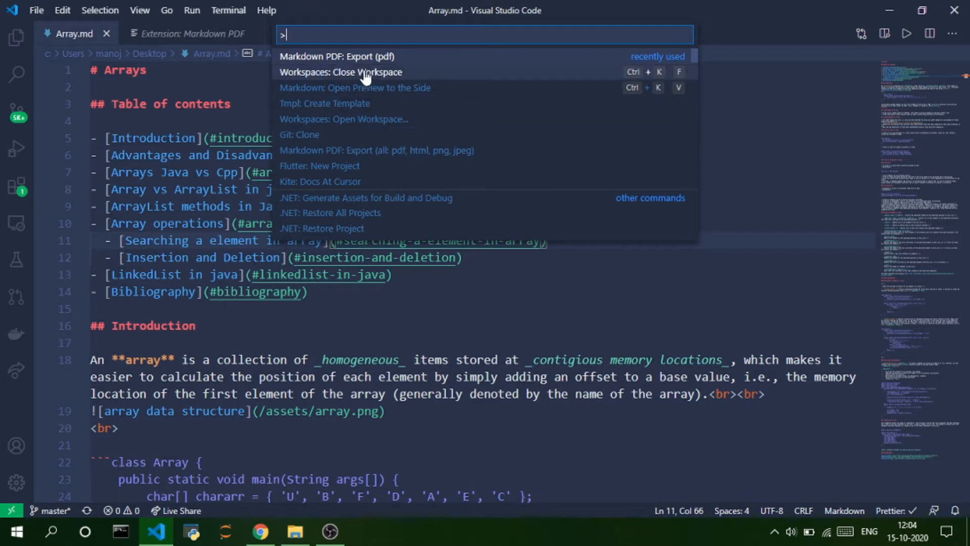
{"action": "mouse_move", "coordinate": [389, 99]}
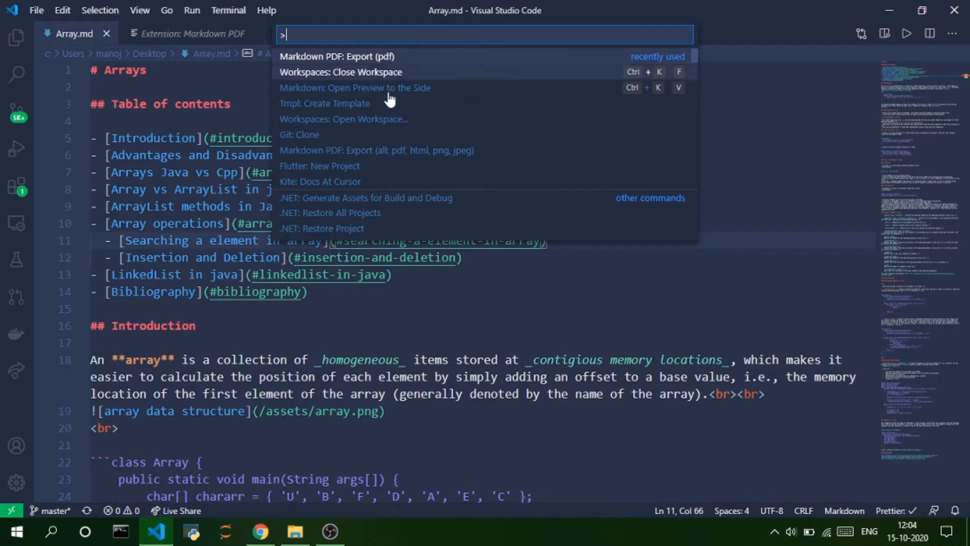
{"action": "mouse_move", "coordinate": [456, 150]}
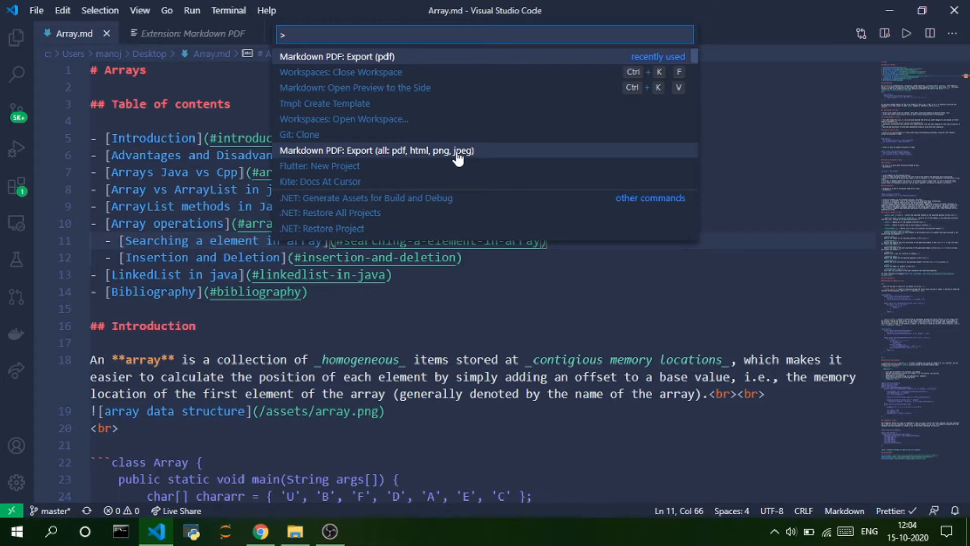
{"action": "mouse_move", "coordinate": [369, 59]}
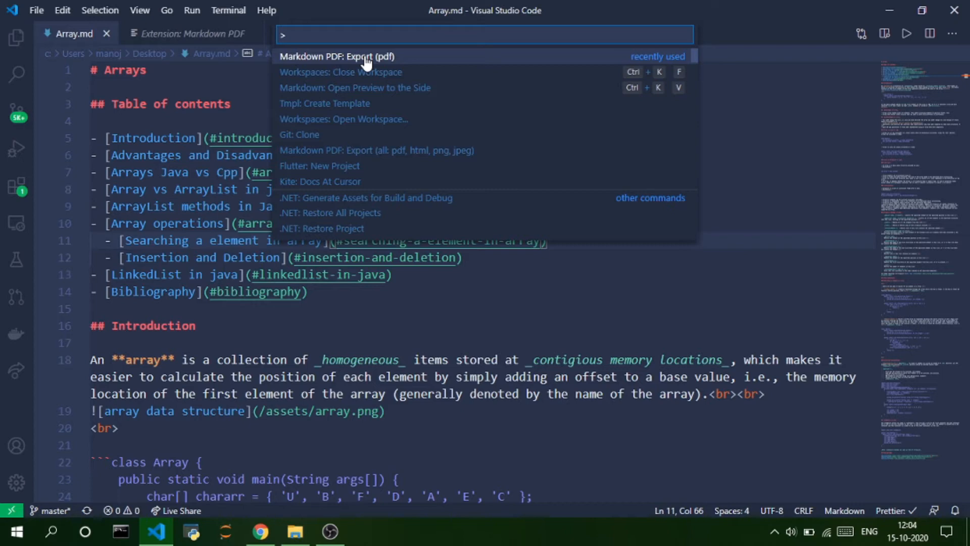
- Run 'Markdown PDF: Export (pdf)' on Array.md from the Command Palette
{"action": "left_click", "coordinate": [338, 56]}
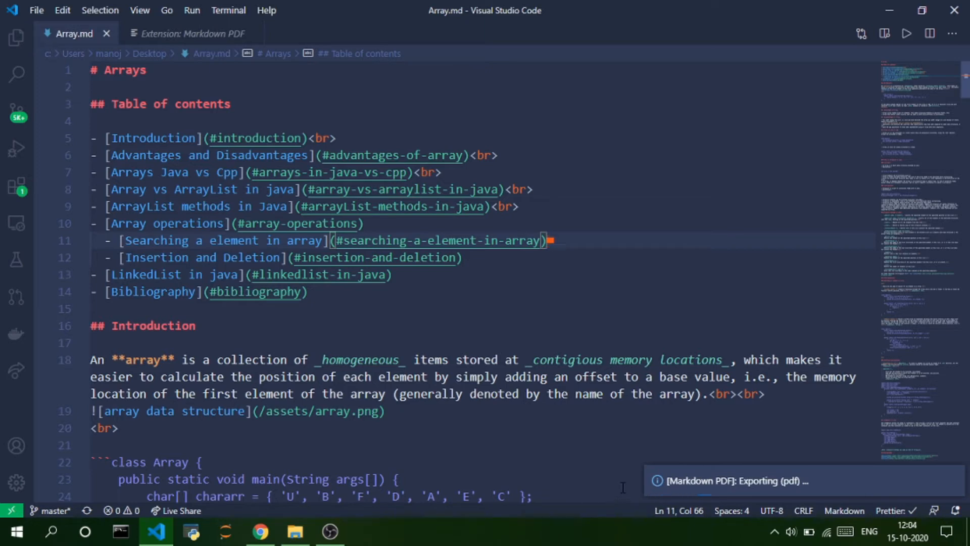
{"action": "mouse_move", "coordinate": [827, 487]}
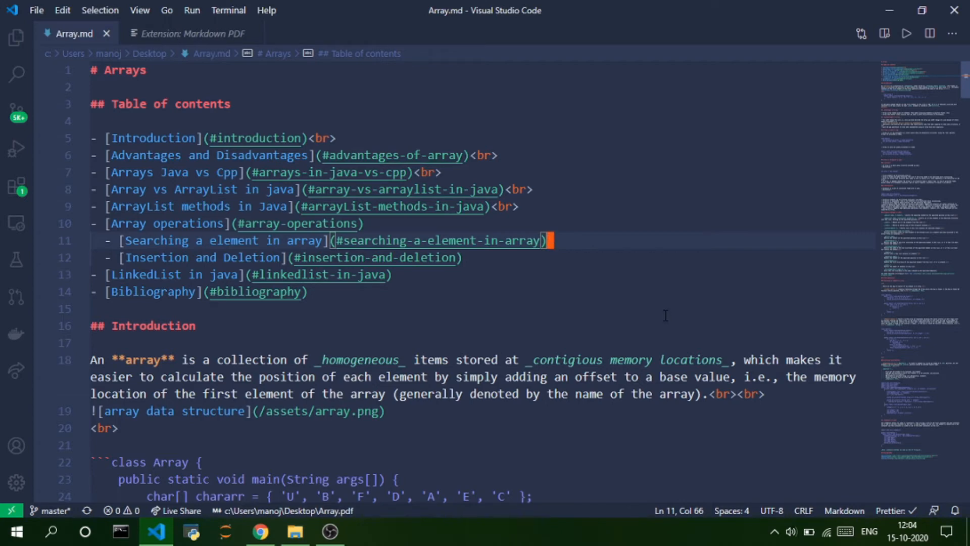
{"action": "mouse_move", "coordinate": [751, 119]}
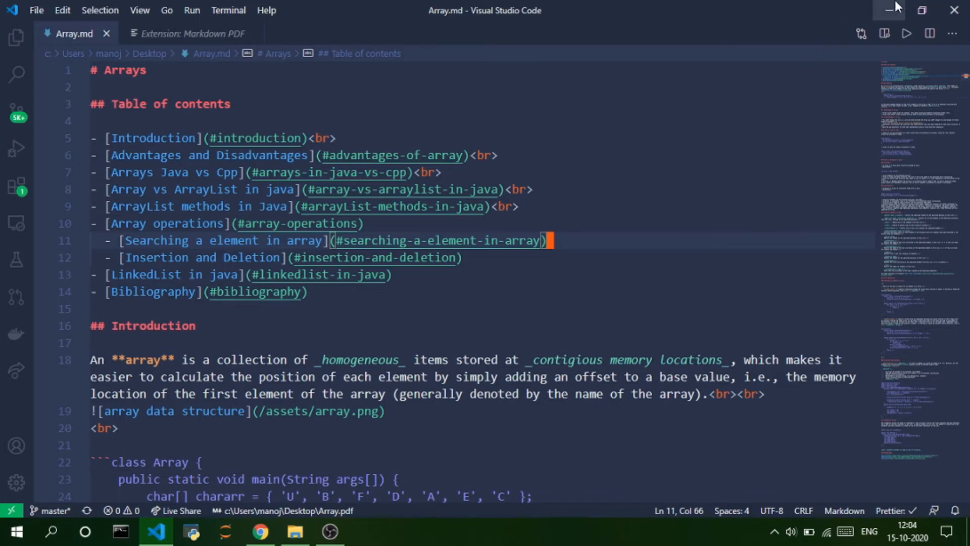
- Minimize VS Code once Array.pdf has finished exporting to the Desktop
{"action": "left_click", "coordinate": [888, 10]}
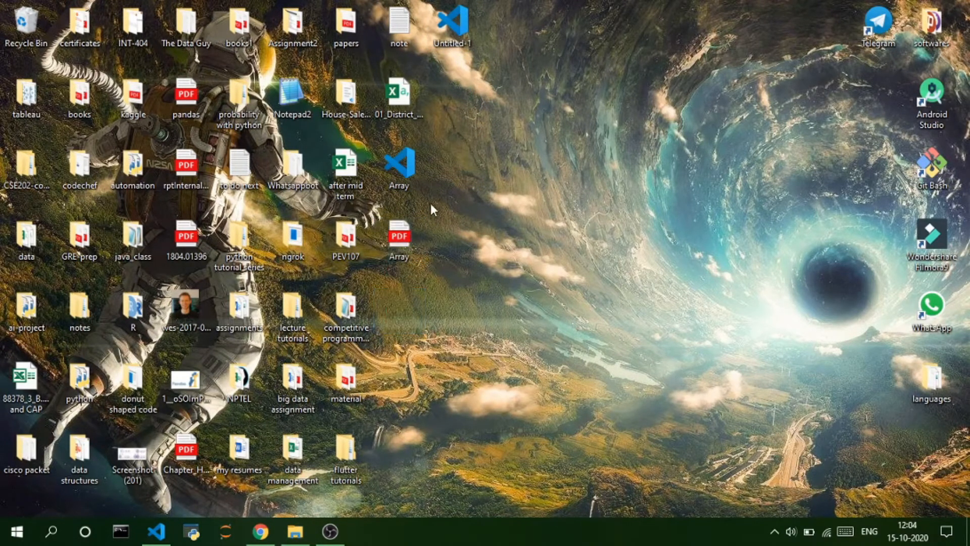
- Select the Array PDF icon on the Desktop and open it in Edge
{"action": "left_click", "coordinate": [399, 238]}
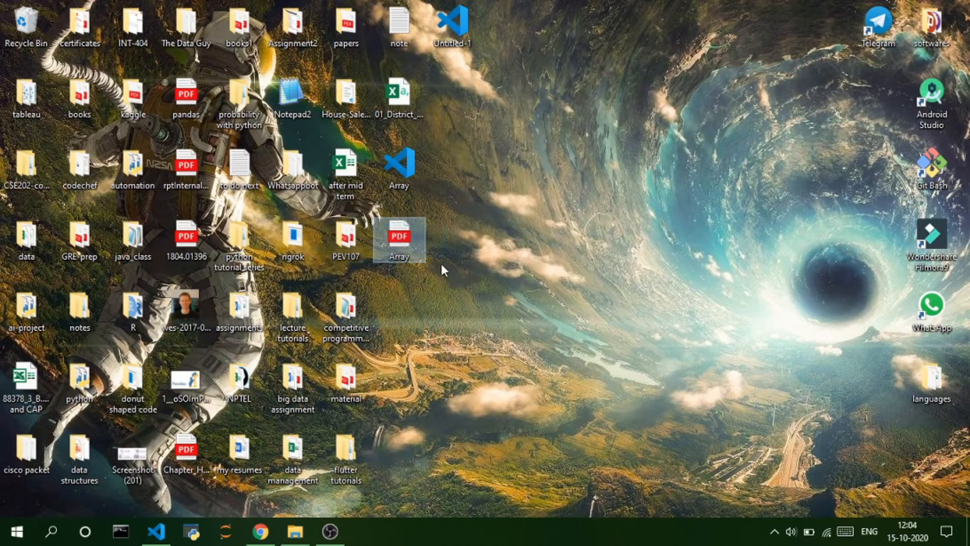
{"action": "mouse_move", "coordinate": [399, 238]}
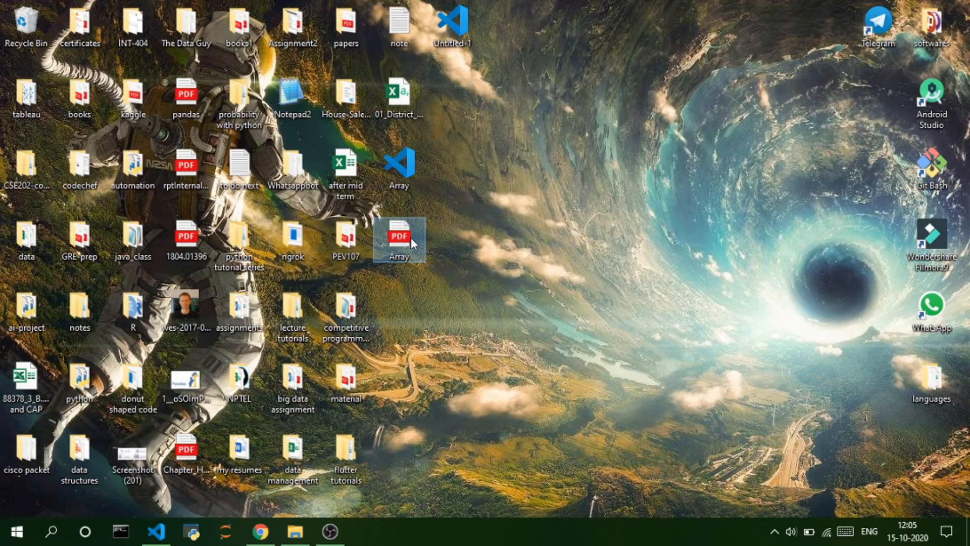
{"action": "double_click", "coordinate": [400, 237]}
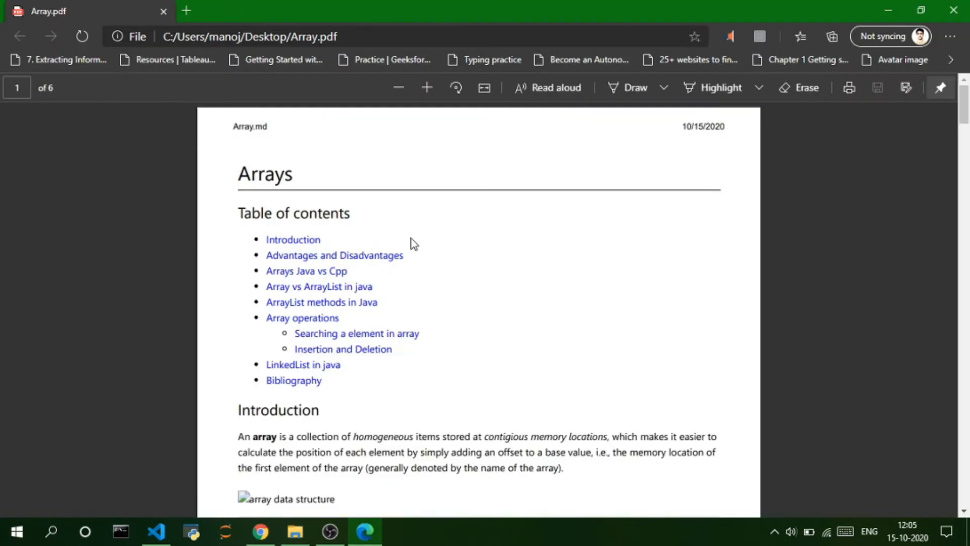
- Scroll through the exported Array.pdf in Edge, then close it to return to VS Code
{"action": "scroll", "scroll_direction": "down", "scroll_amount": 3}
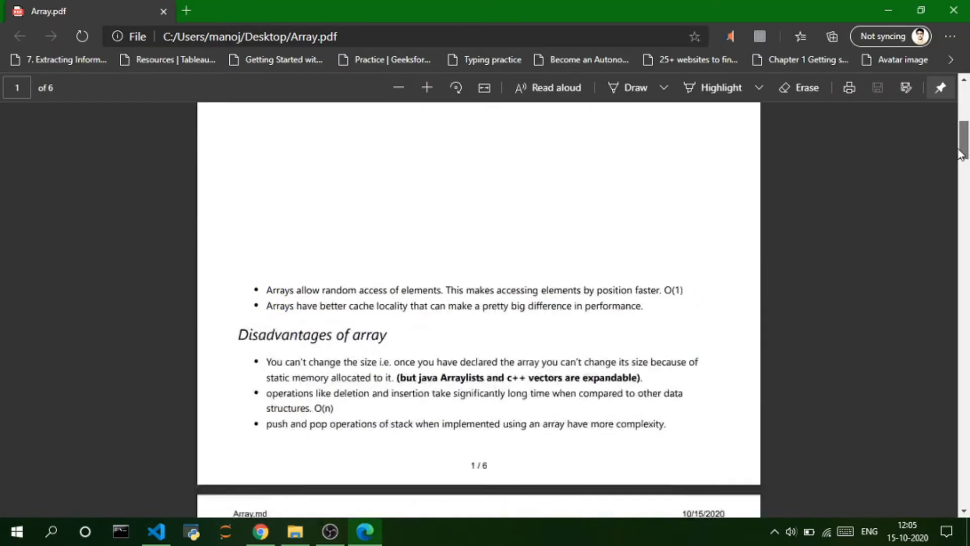
{"action": "scroll", "scroll_direction": "up", "scroll_amount": 3}
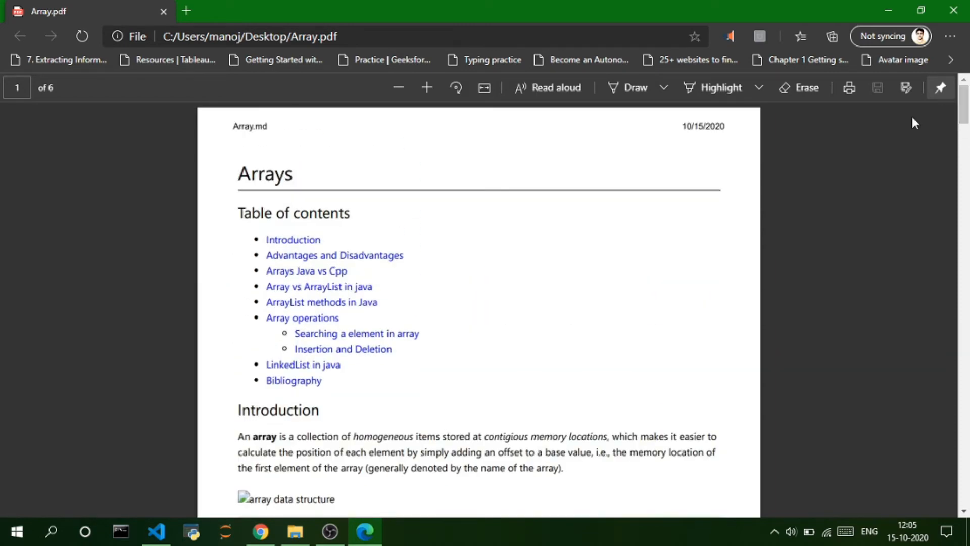
{"action": "mouse_move", "coordinate": [881, 185]}
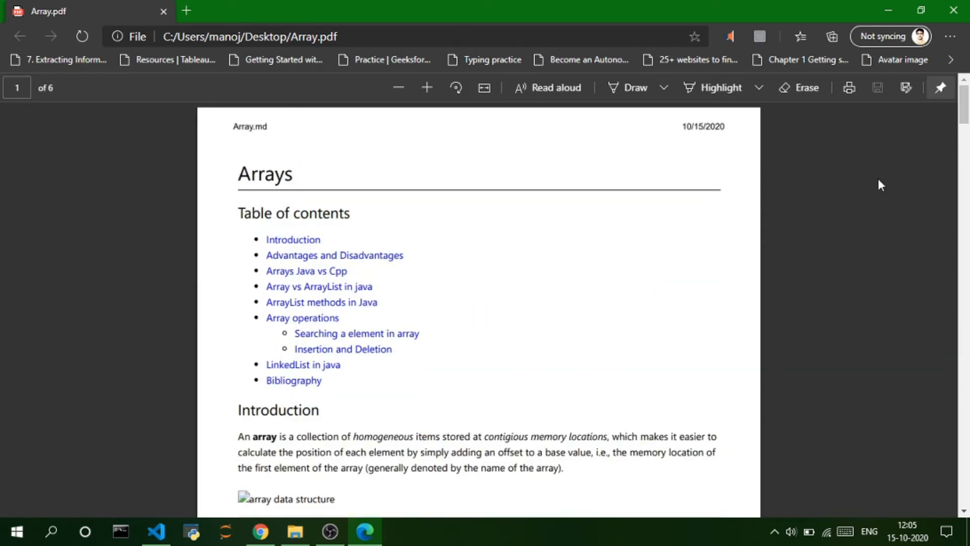
{"action": "scroll", "scroll_direction": "down", "scroll_amount": 3}
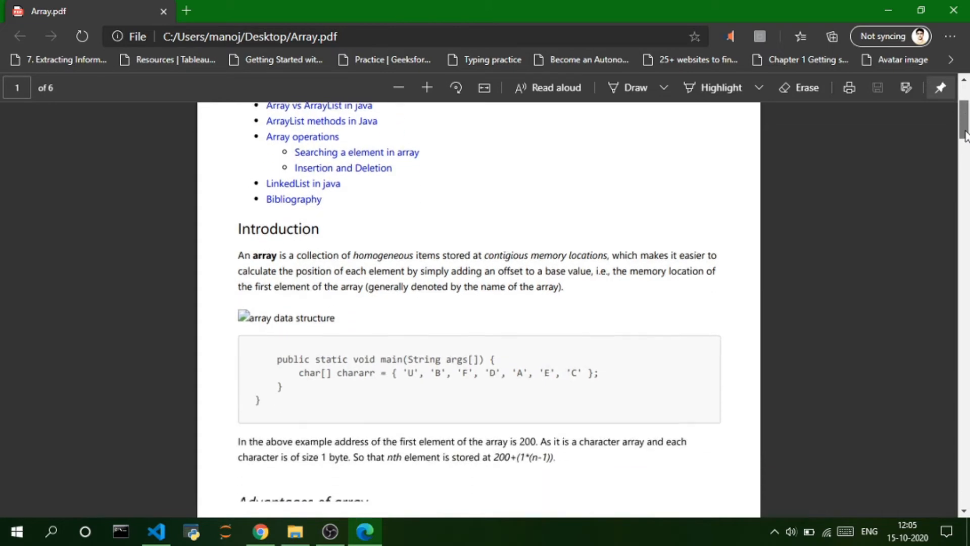
{"action": "scroll", "scroll_direction": "up", "scroll_amount": 3}
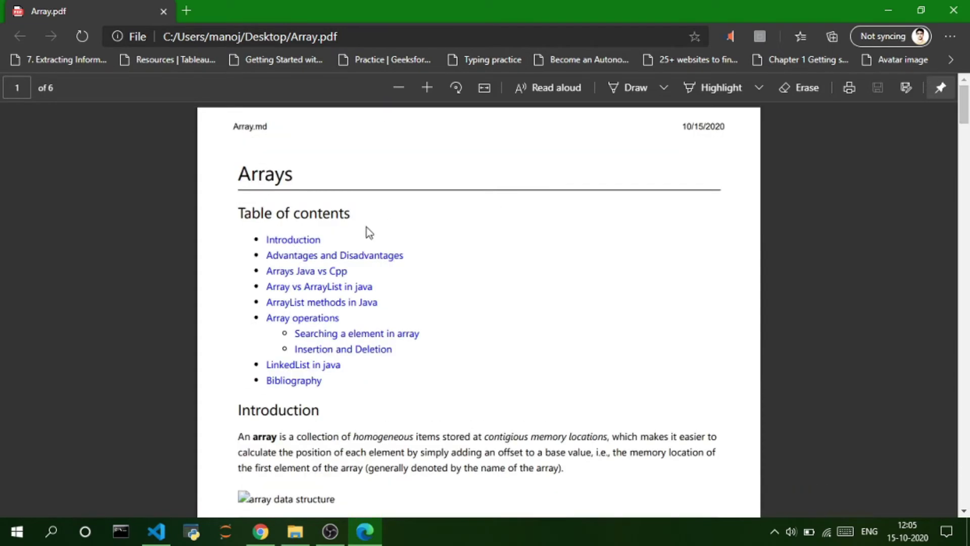
{"action": "scroll", "scroll_direction": "down", "scroll_amount": 3}
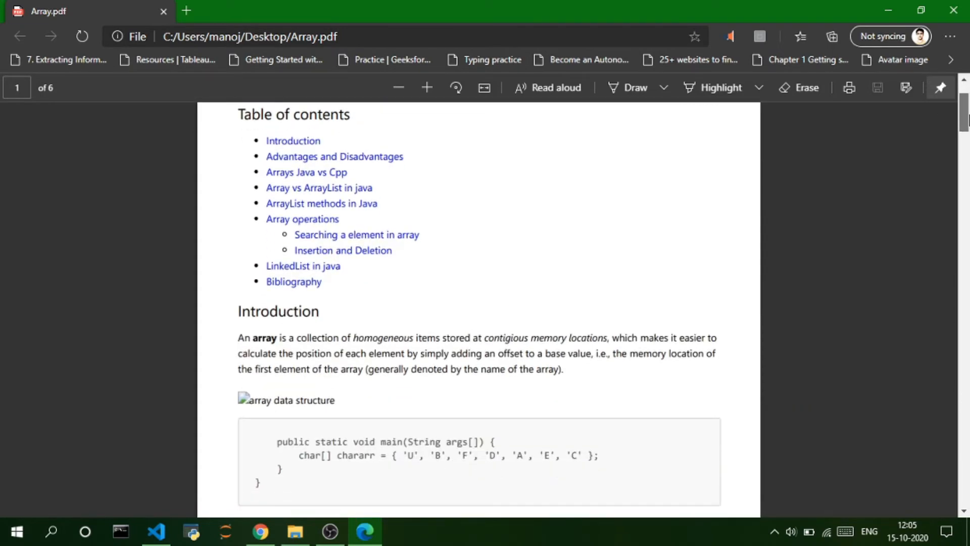
{"action": "scroll", "scroll_direction": "down", "scroll_amount": 3}
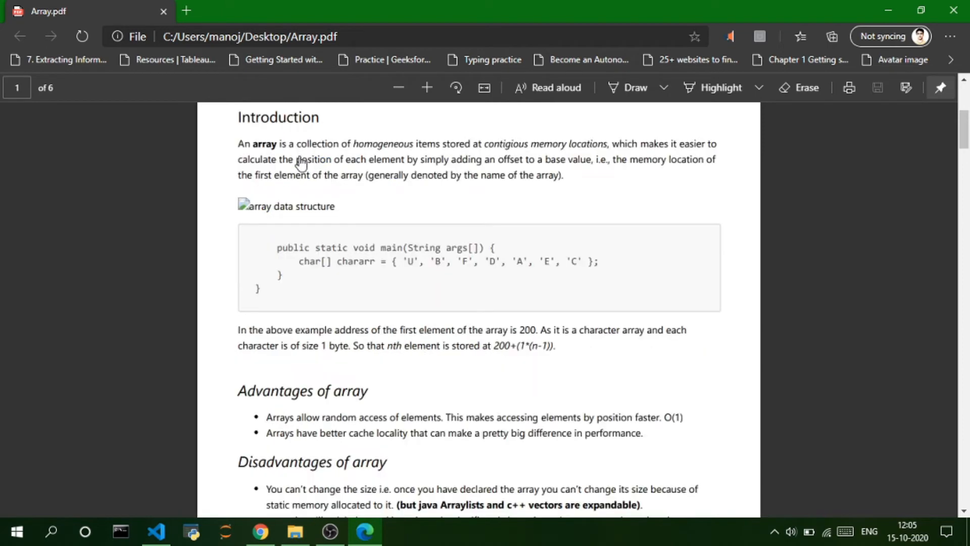
{"action": "mouse_move", "coordinate": [965, 169]}
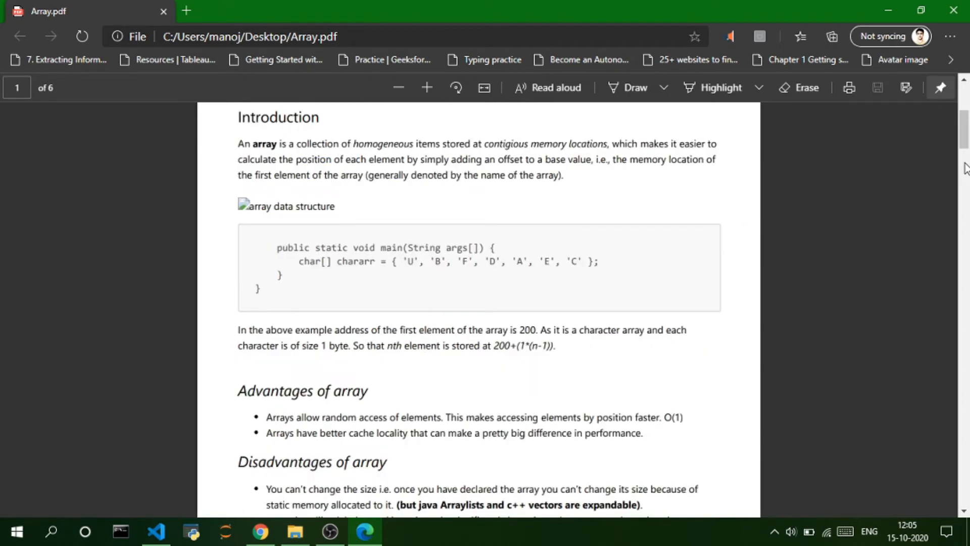
{"action": "scroll", "scroll_direction": "up", "scroll_amount": 3}
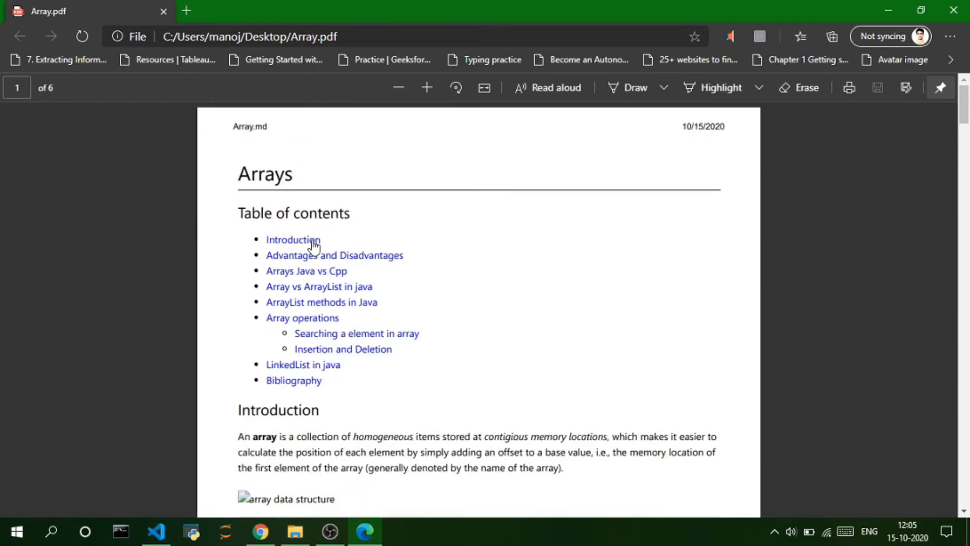
{"action": "scroll", "scroll_direction": "down", "scroll_amount": 3}
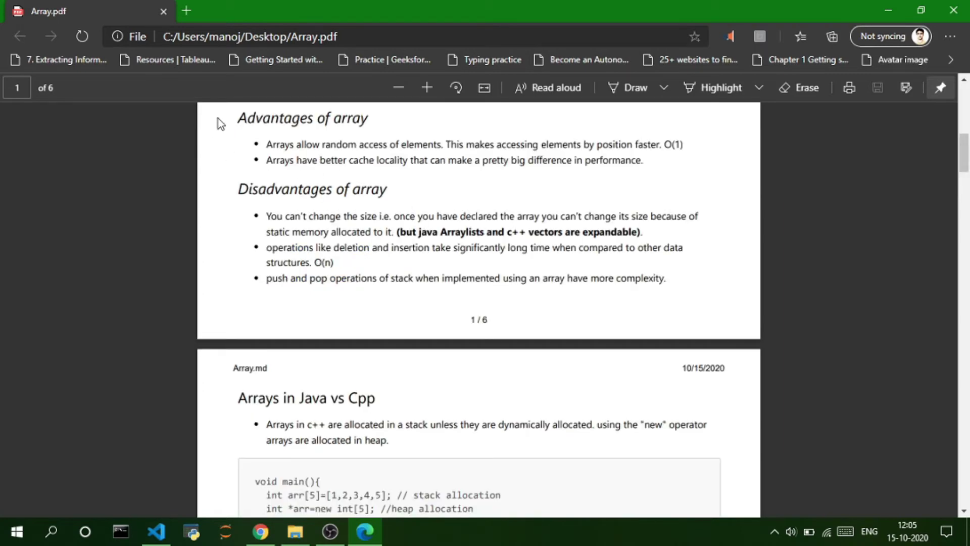
{"action": "scroll", "scroll_direction": "down", "scroll_amount": 3}
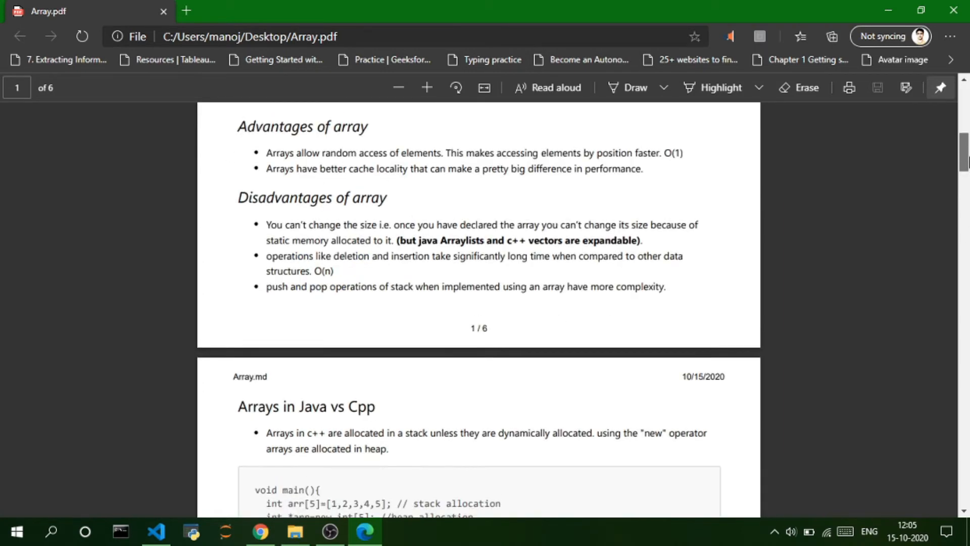
{"action": "scroll", "scroll_direction": "up", "scroll_amount": 3}
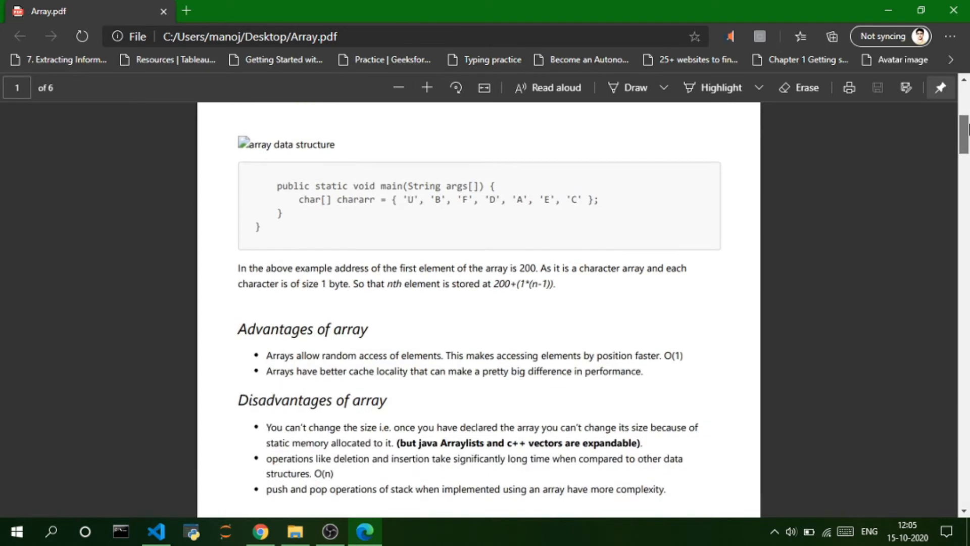
{"action": "scroll", "scroll_direction": "up", "scroll_amount": 3}
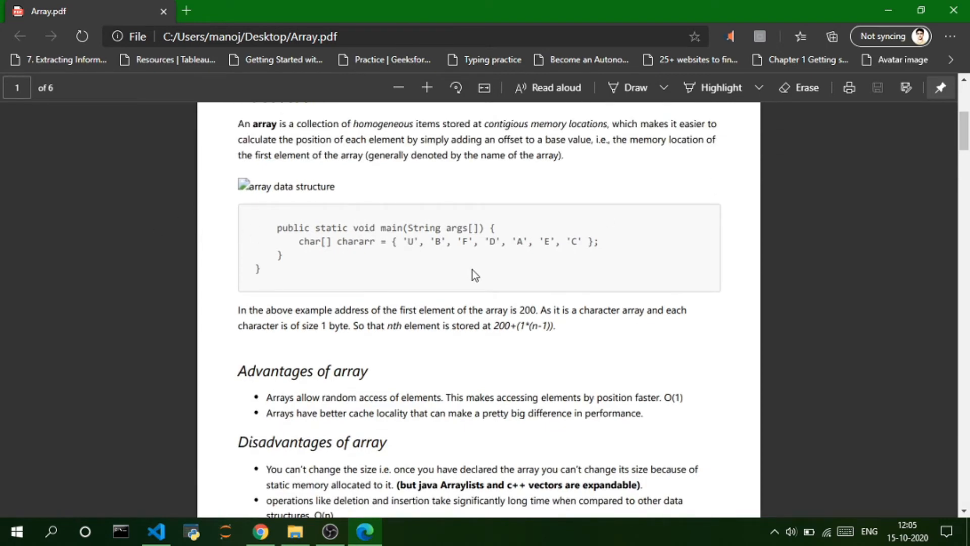
{"action": "mouse_move", "coordinate": [269, 232]}
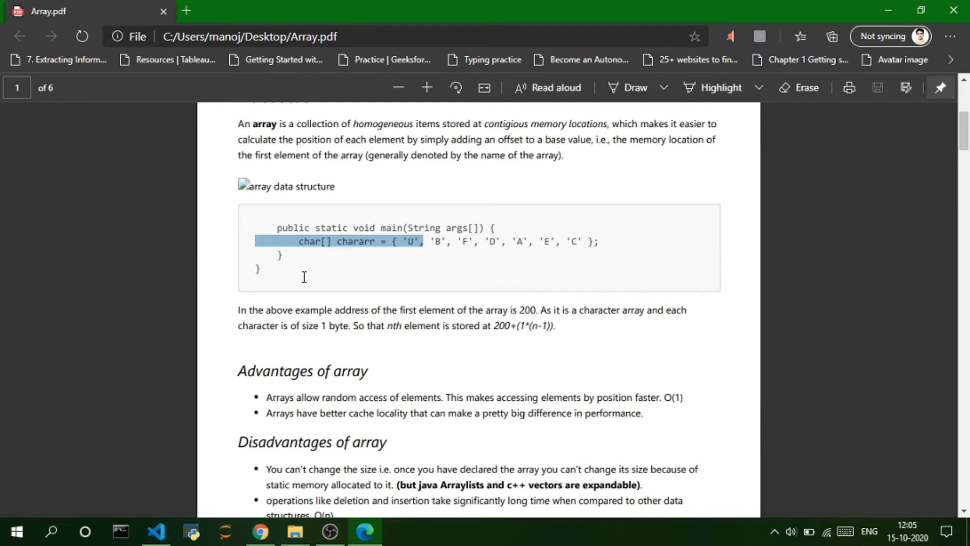
{"action": "left_click", "coordinate": [156, 531]}
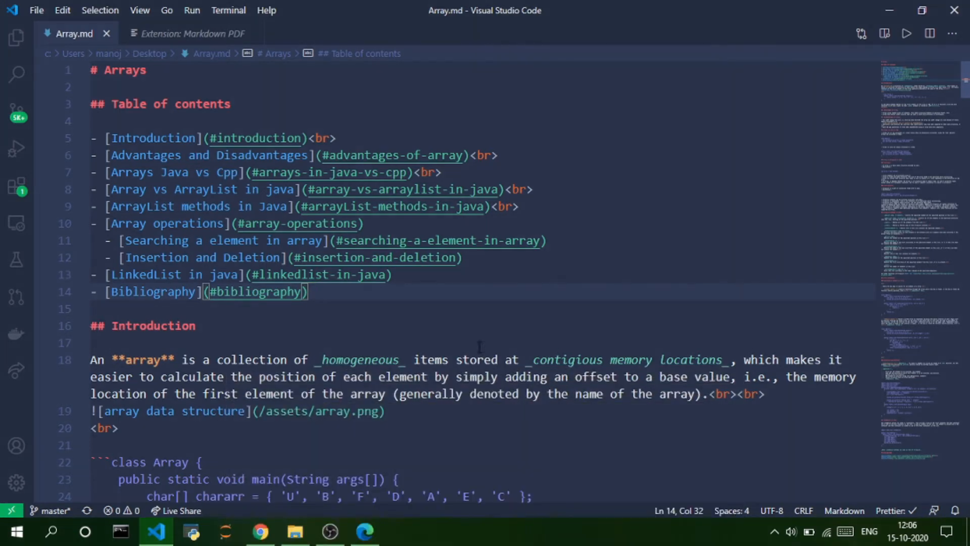
- Scroll the Markdown Guide down to Line Breaks, then return to Array.md
{"action": "left_click", "coordinate": [260, 531]}
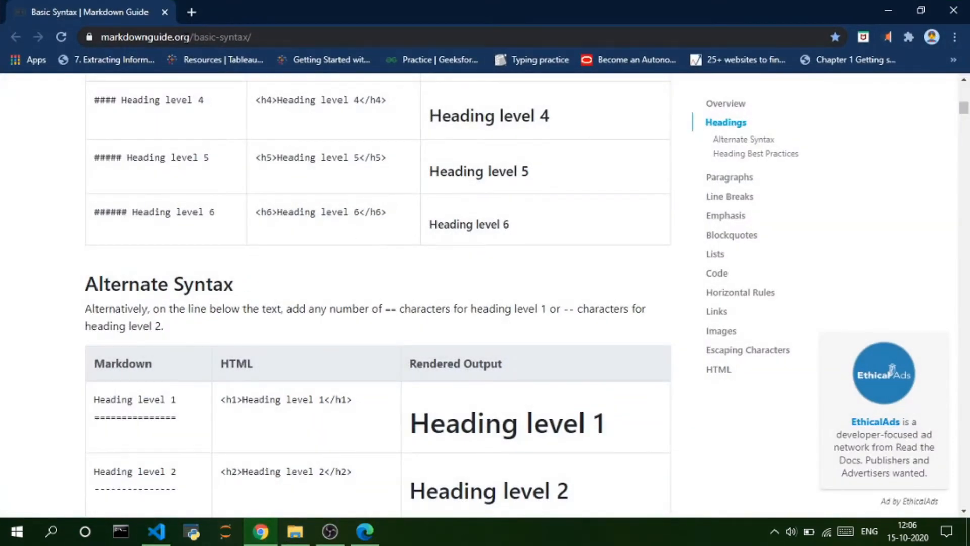
{"action": "scroll", "scroll_direction": "down", "scroll_amount": 3}
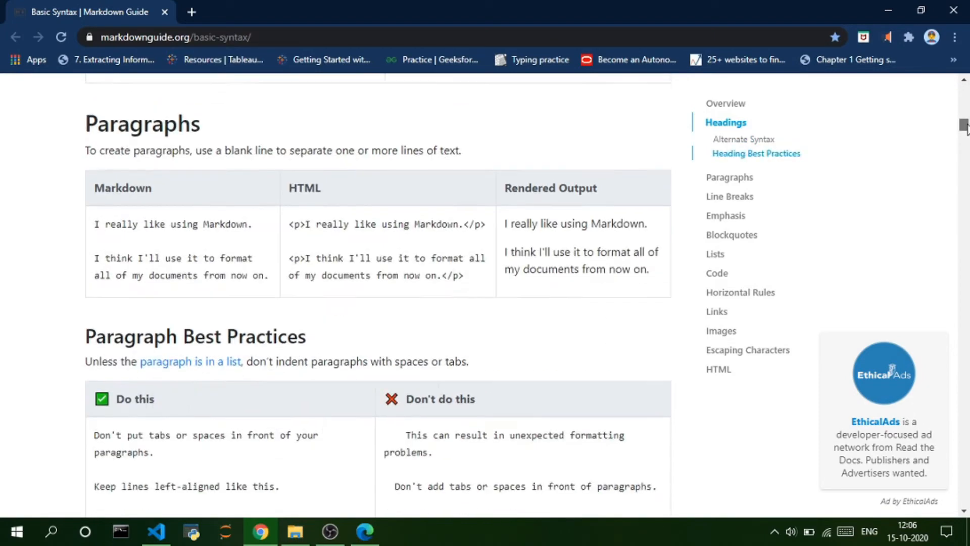
{"action": "scroll", "scroll_direction": "down", "scroll_amount": 3}
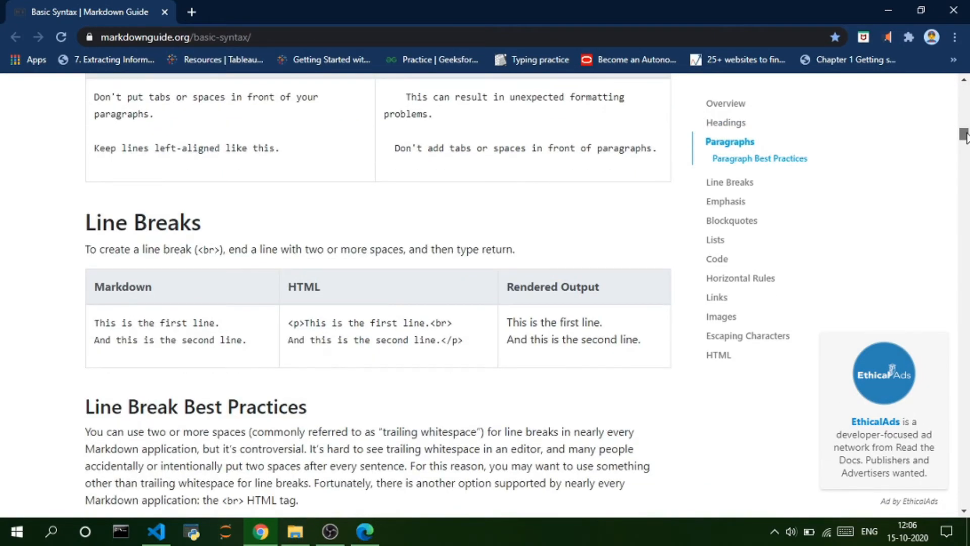
{"action": "left_click", "coordinate": [155, 531]}
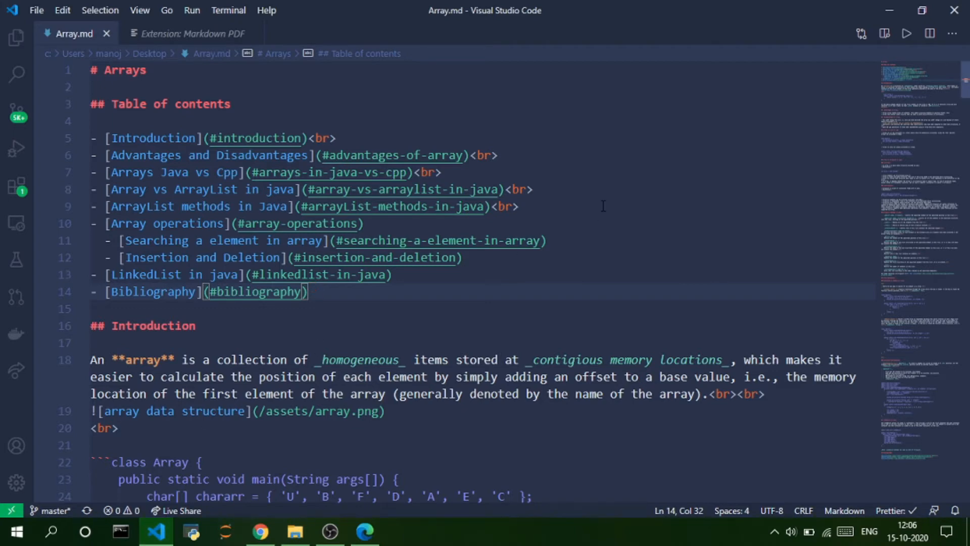
{"action": "mouse_move", "coordinate": [601, 208]}
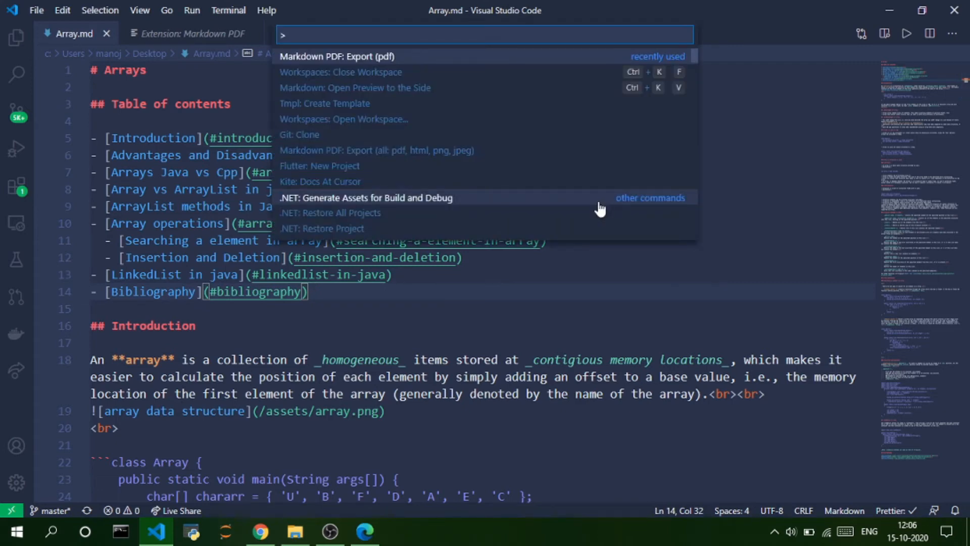
{"action": "mouse_move", "coordinate": [441, 150]}
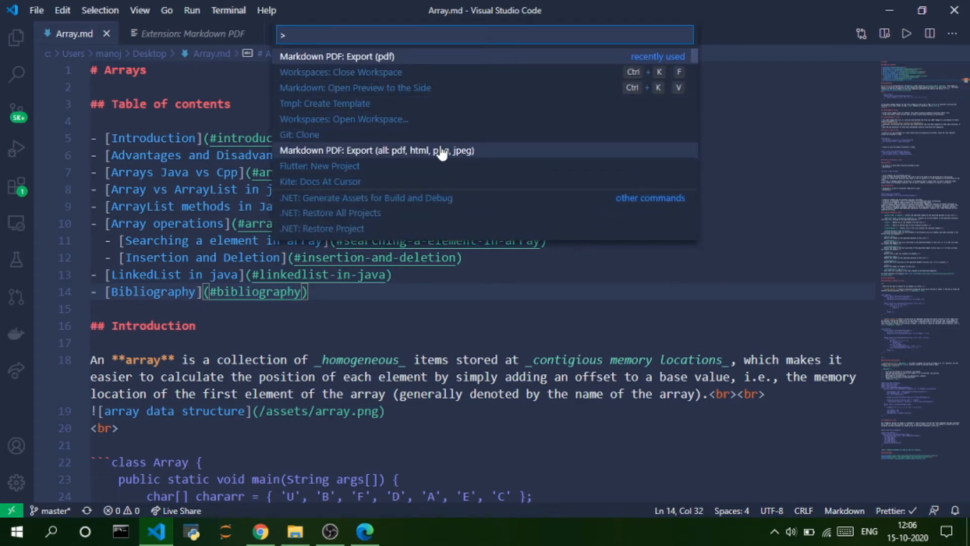
- Run 'Markdown PDF: Export (all: pdf, html, png, jpeg)' on Array.md and minimize VS Code
{"action": "left_click", "coordinate": [375, 151]}
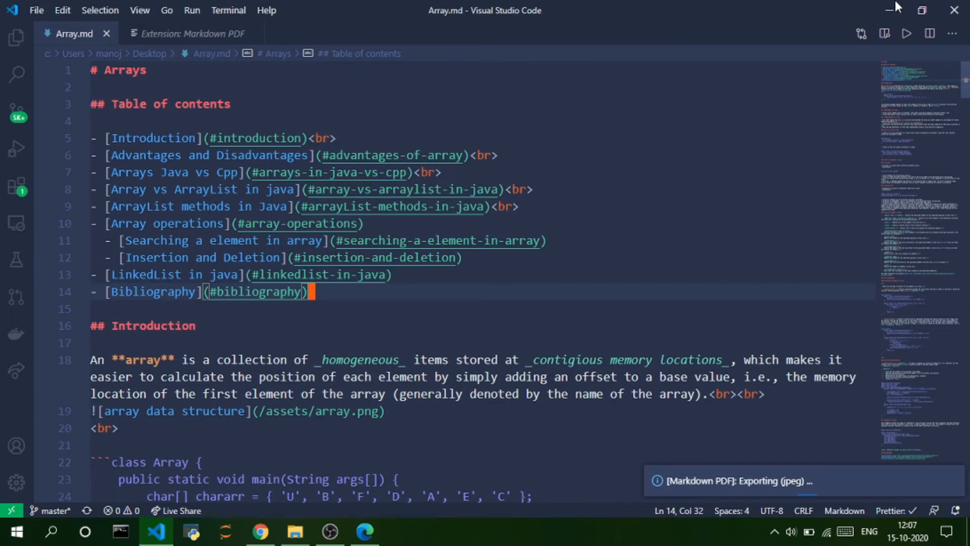
{"action": "left_click", "coordinate": [897, 10]}
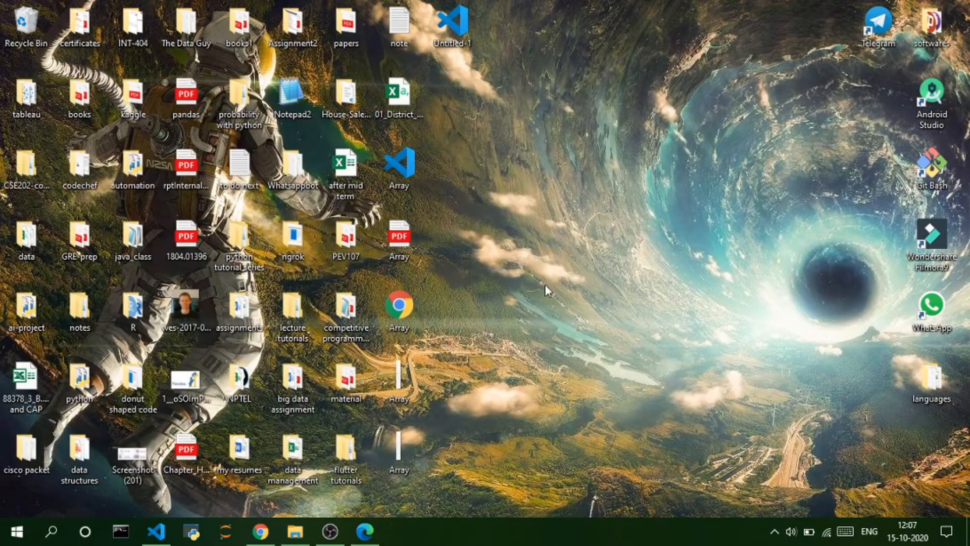
{"action": "mouse_move", "coordinate": [499, 310]}
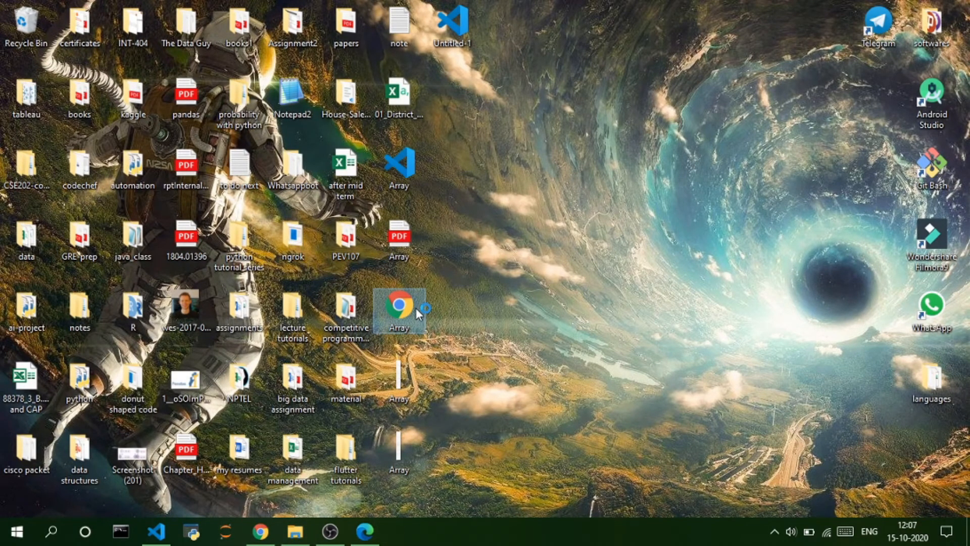
- Open the exported Array HTML file from the Desktop in Google Chrome
{"action": "double_click", "coordinate": [399, 306]}
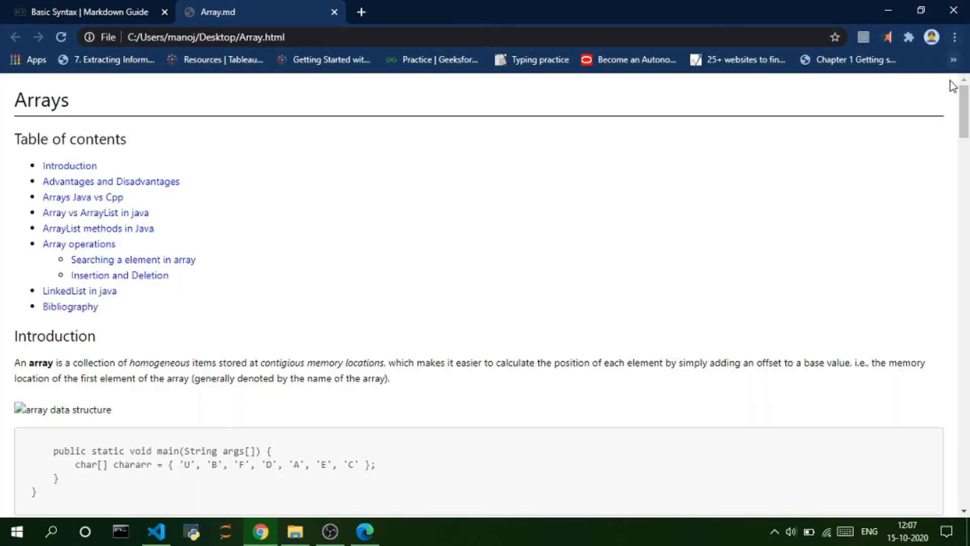
- Scroll through the exported Array.html page in Chrome to the Insertion and Deletion sections
{"action": "scroll", "scroll_direction": "down", "scroll_amount": 3}
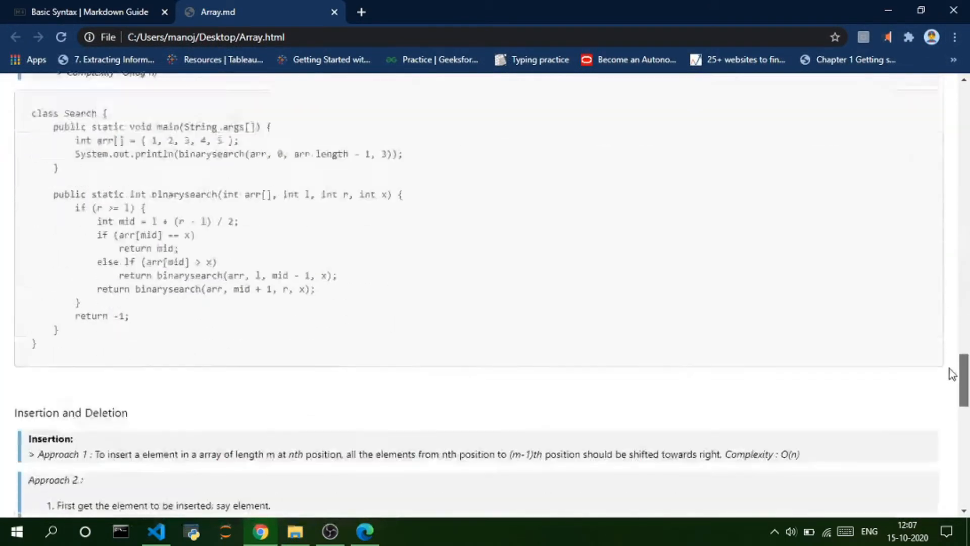
{"action": "scroll", "scroll_direction": "up", "scroll_amount": 3}
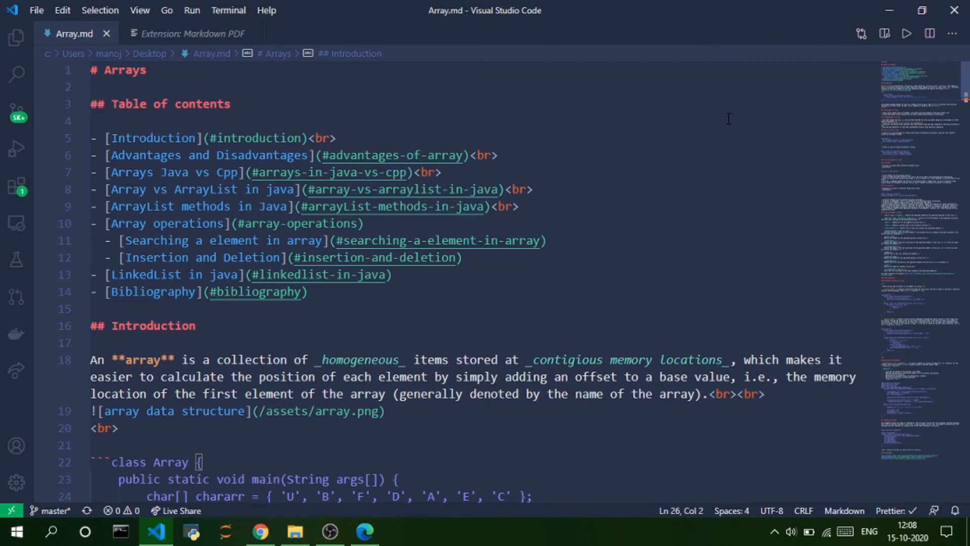
{"action": "mouse_move", "coordinate": [693, 134]}
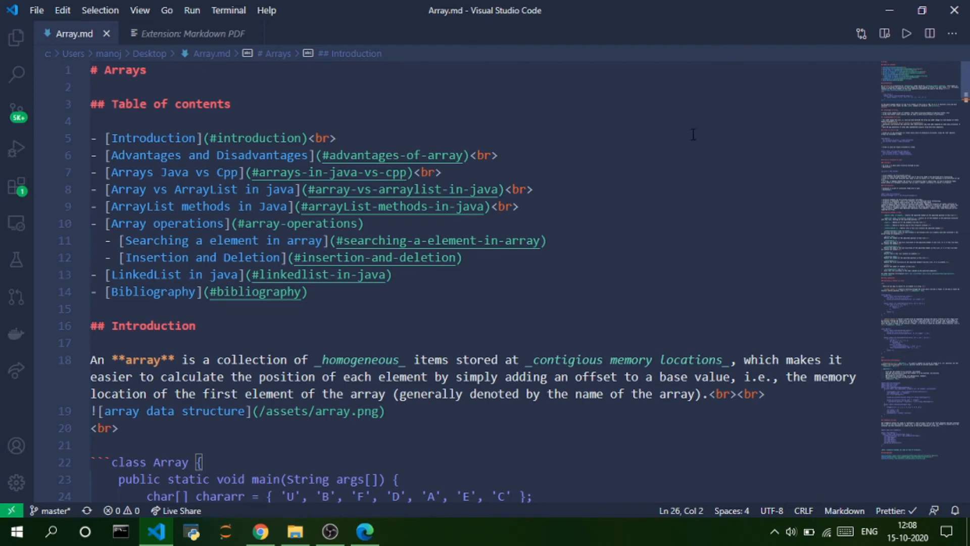
- Scroll and refocus the Array.md editor in VS Code to prepare for the command list
{"action": "scroll", "scroll_direction": "down", "scroll_amount": 3}
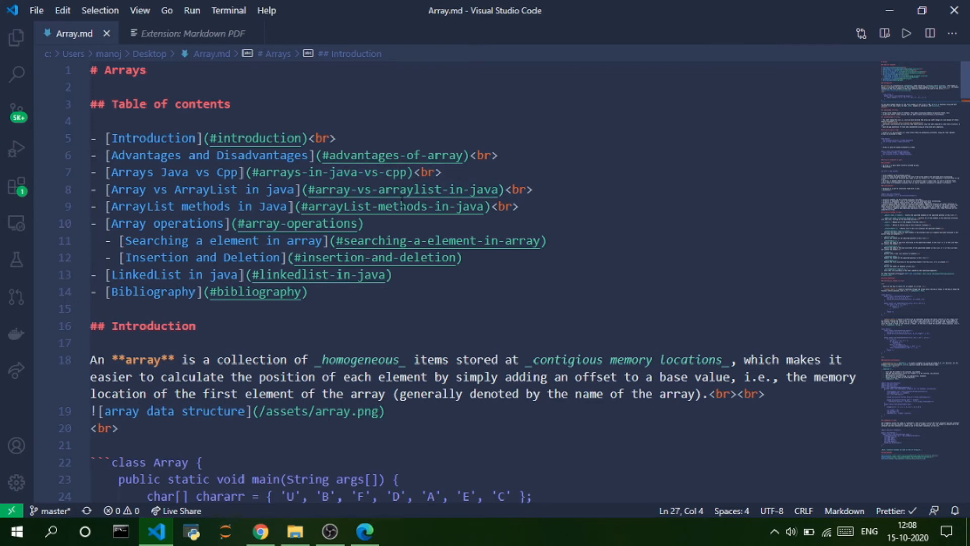
{"action": "left_click", "coordinate": [365, 223]}
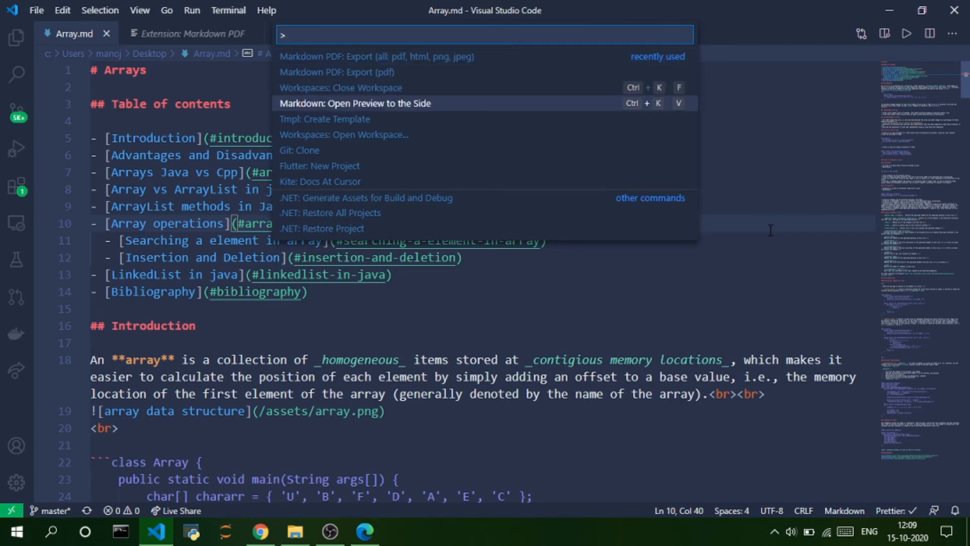
- Open the side-by-side Markdown preview, then test it by typing 'fsffd' after the Table of contents heading and deleting it
{"action": "left_click", "coordinate": [355, 103]}
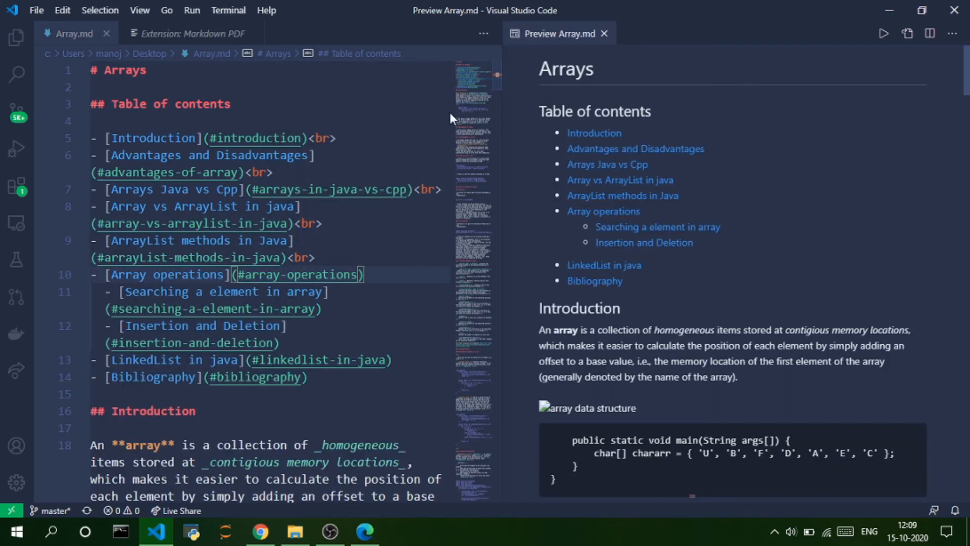
{"action": "type", "text": "fsffd"}
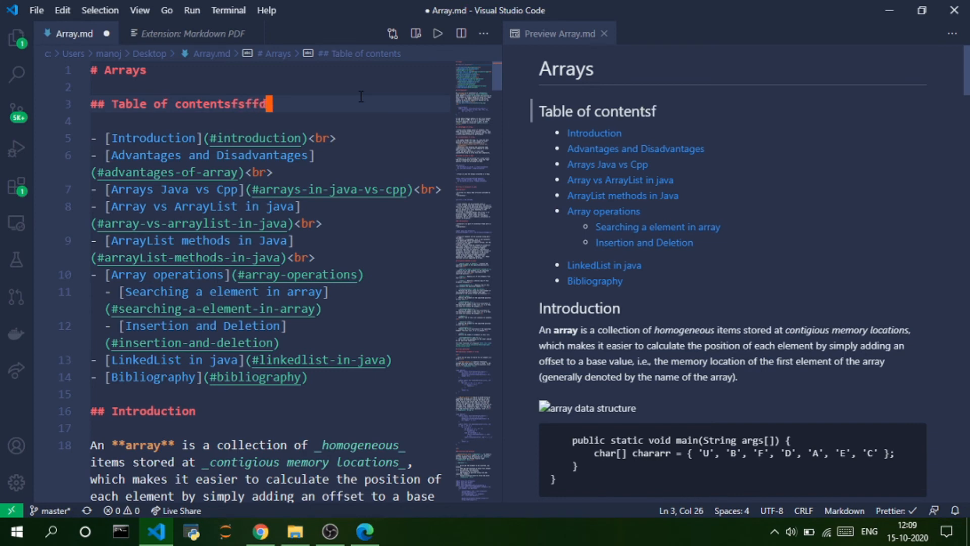
{"action": "key", "text": "Backspace"}
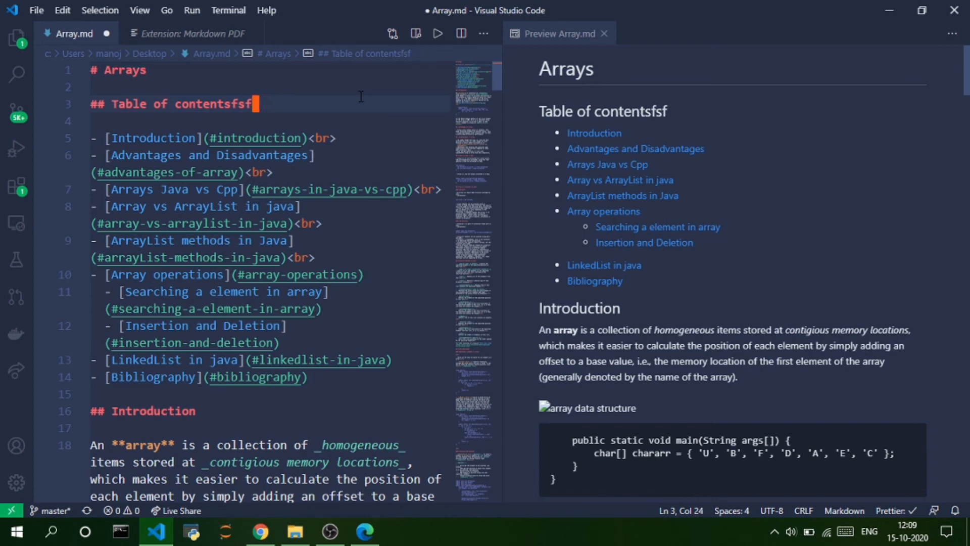
{"action": "key", "text": "Backspace"}
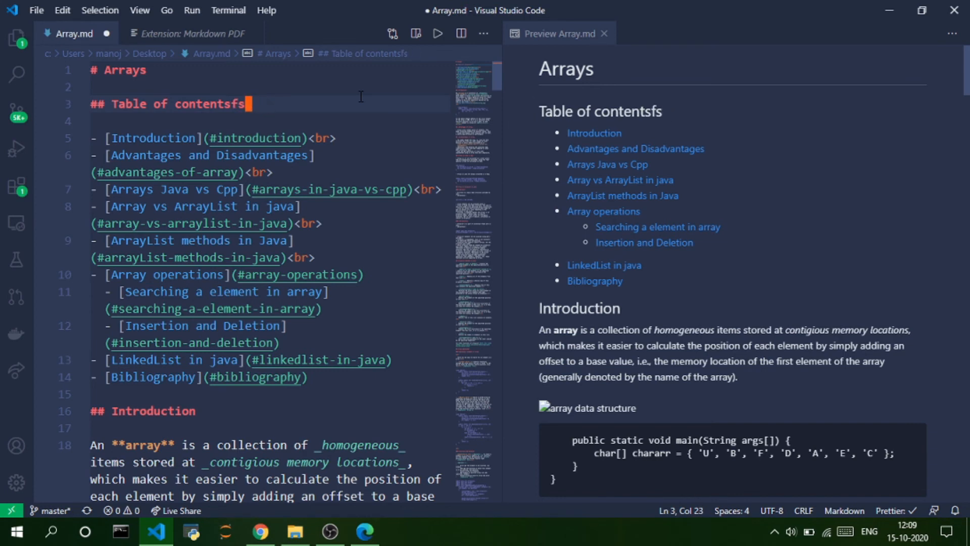
{"action": "key", "text": "Backspace"}
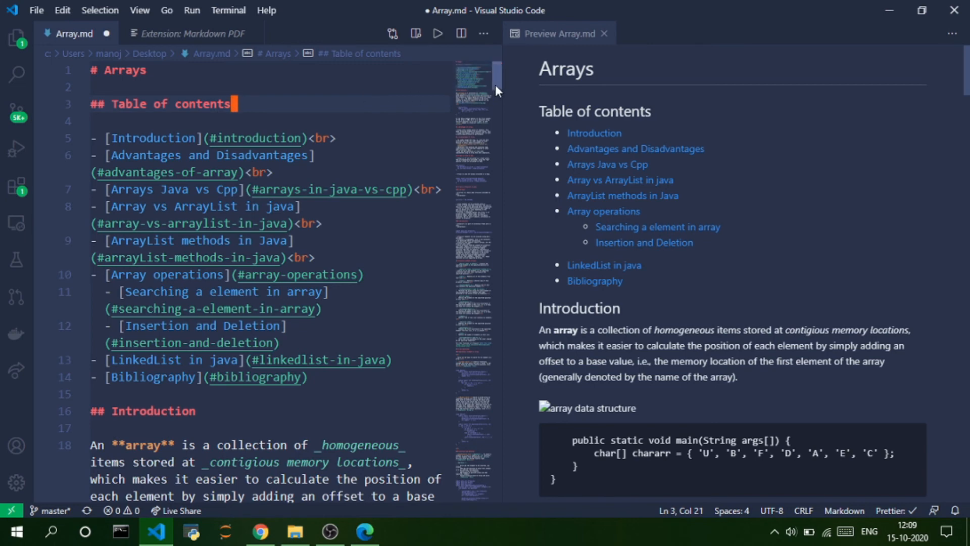